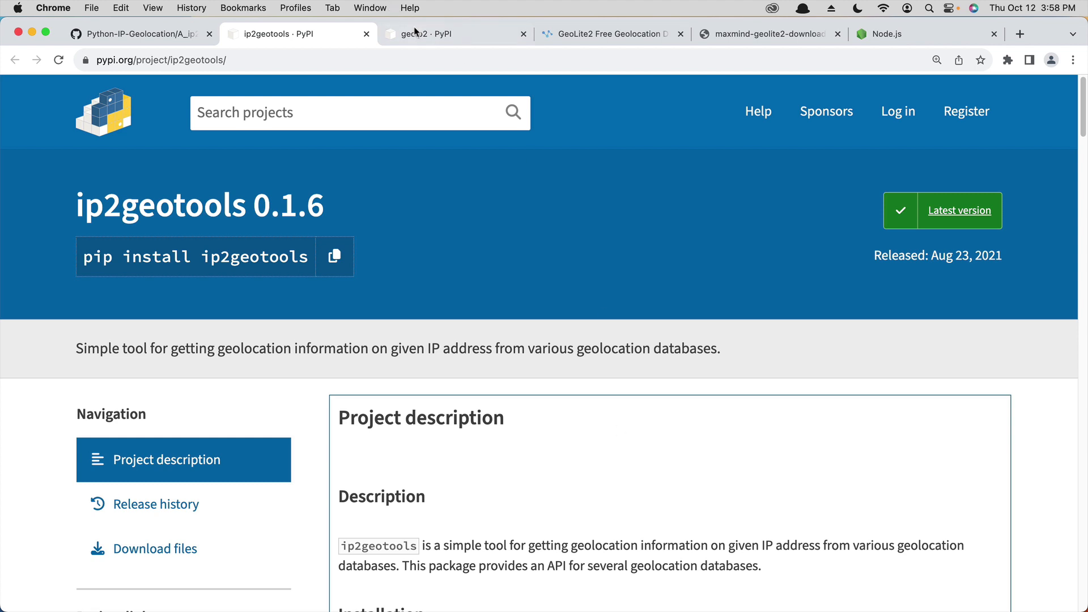
Step: Switch Chrome to the ip2geotools · PyPI tab
click(455, 34)
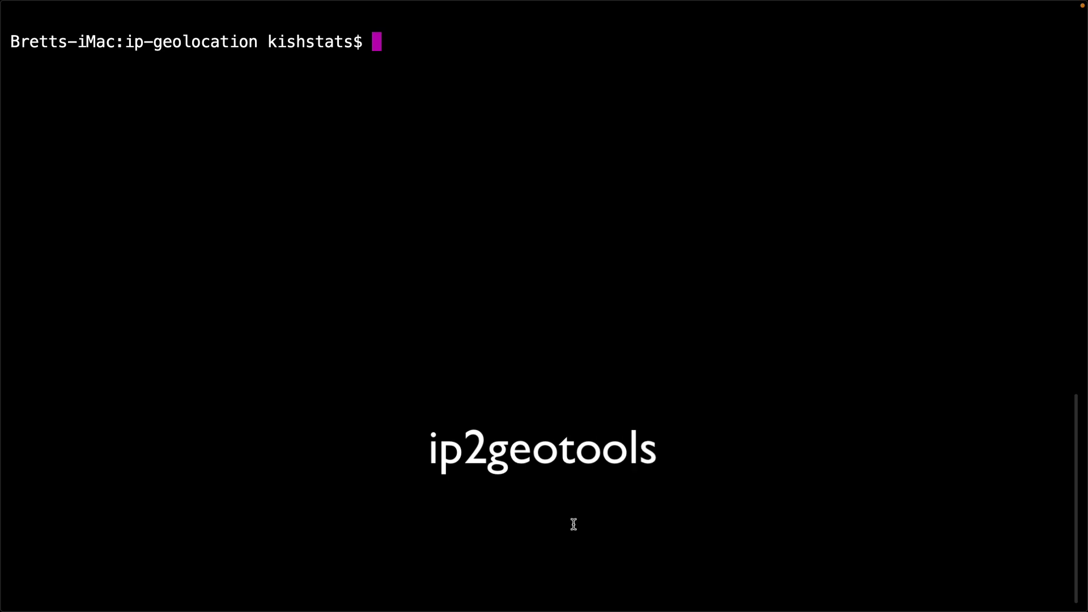
Step: Install ip2geotools with pip, then list dependencies with pipenv graph
text(pip install ip2geotools)
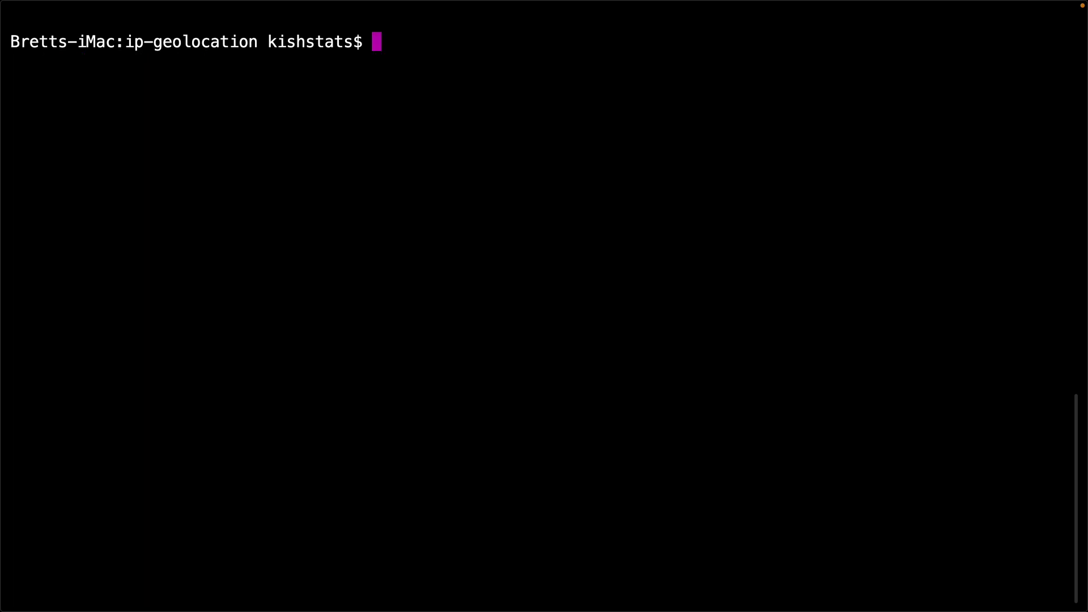
text(pipenv grap)
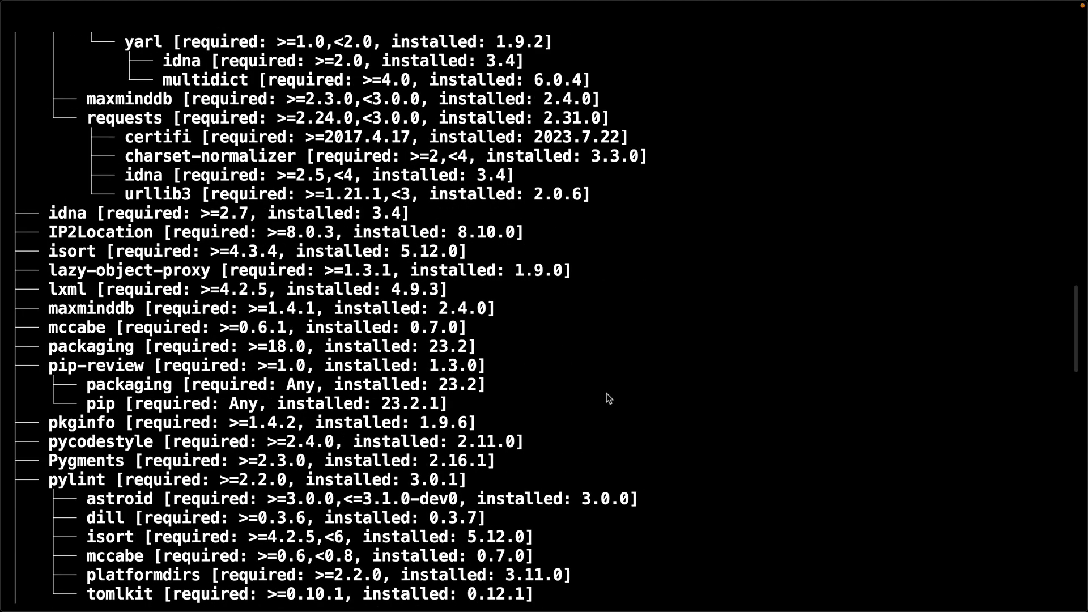
Step: Scroll through the pipenv graph output to review the installed packages
scroll(down, 3)
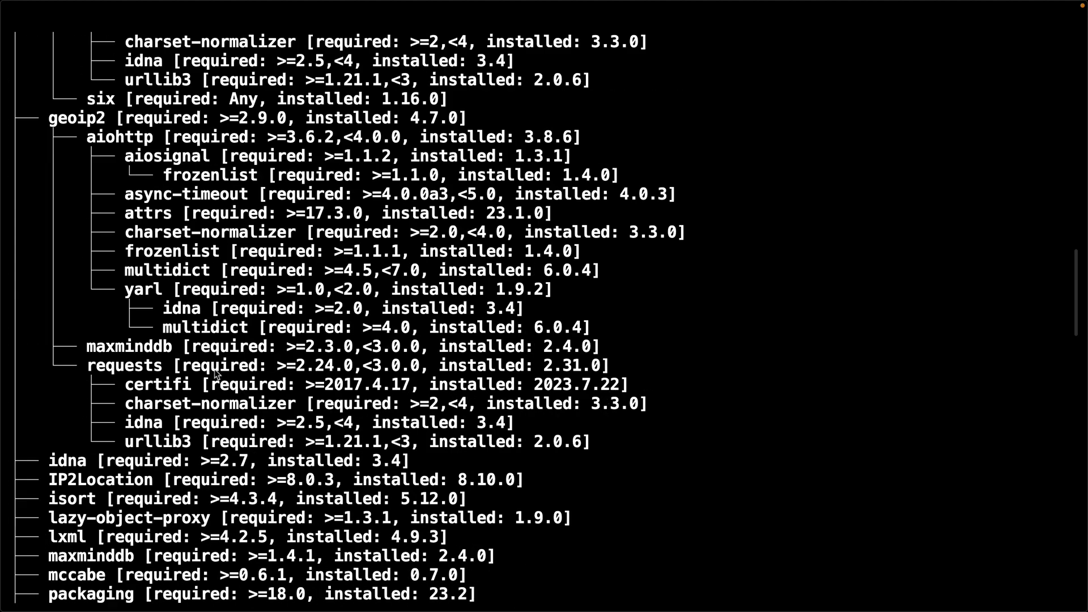
mouse_move(188, 428)
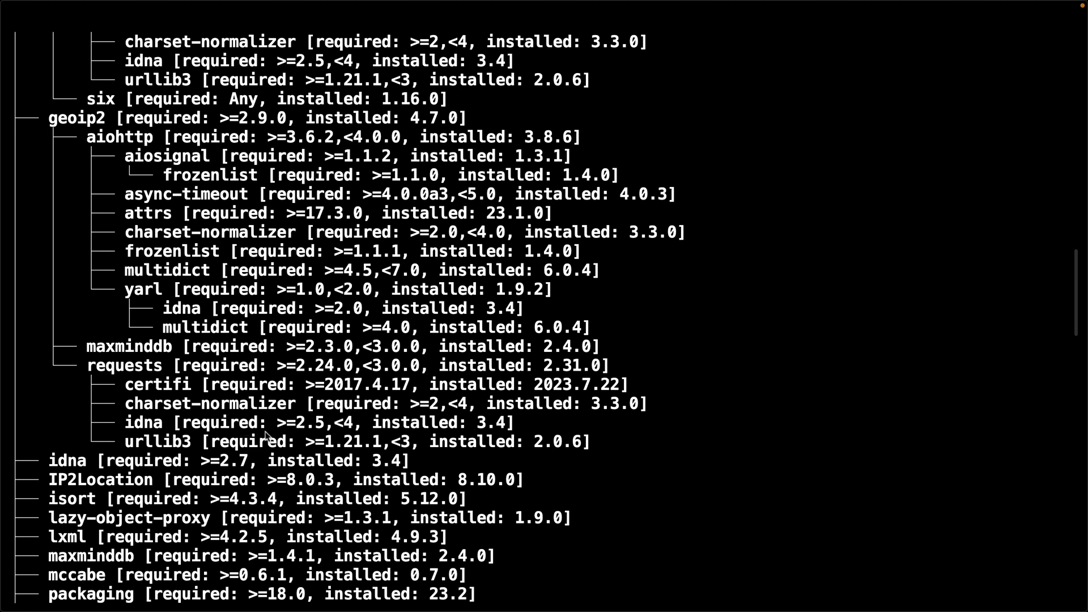
mouse_move(163, 470)
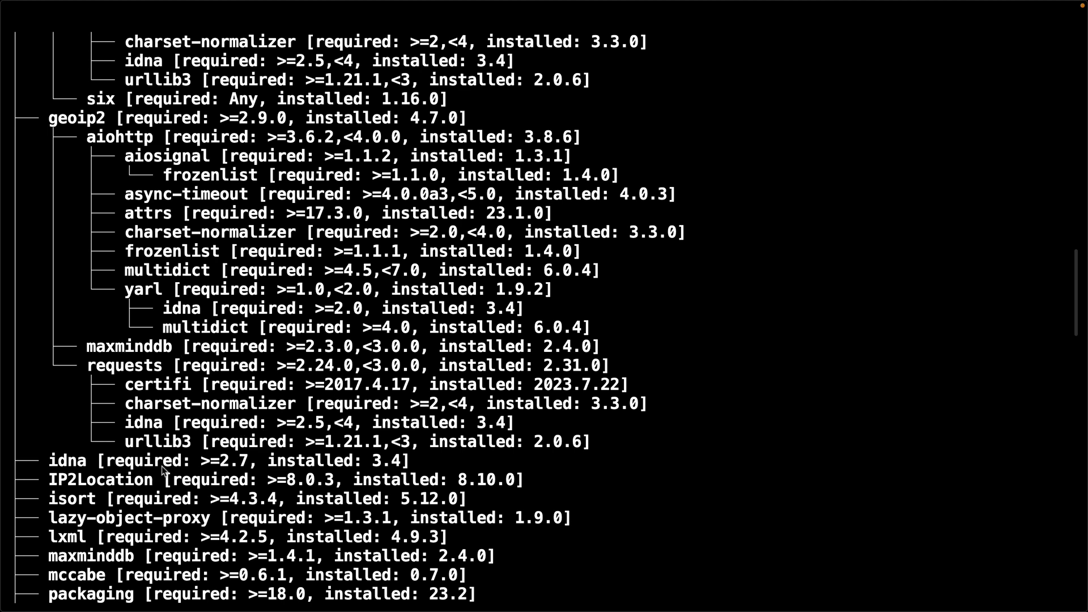
scroll(down, 3)
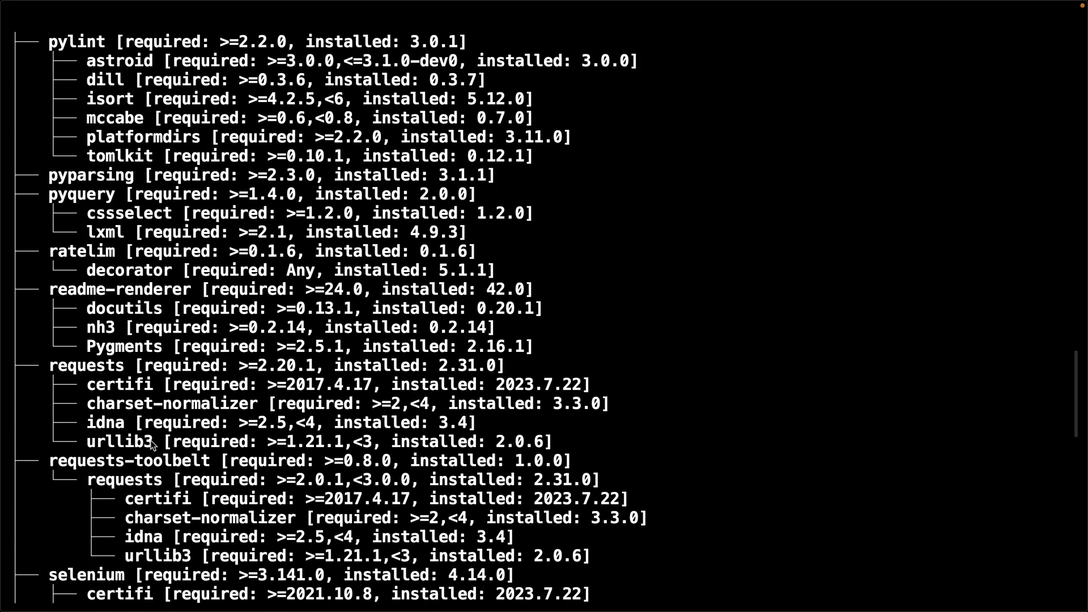
scroll(down, 3)
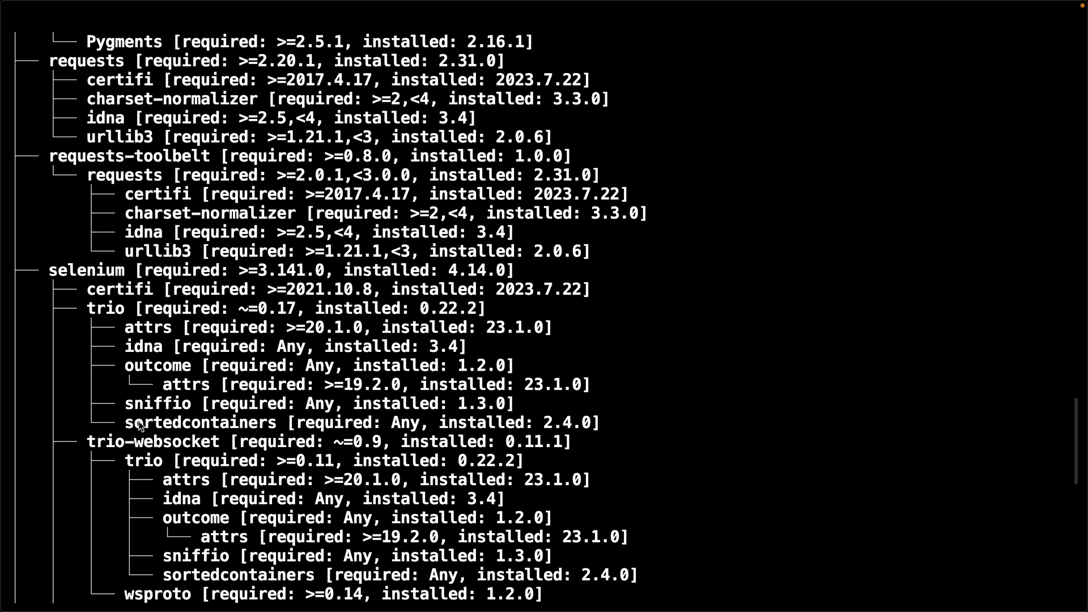
scroll(down, 3)
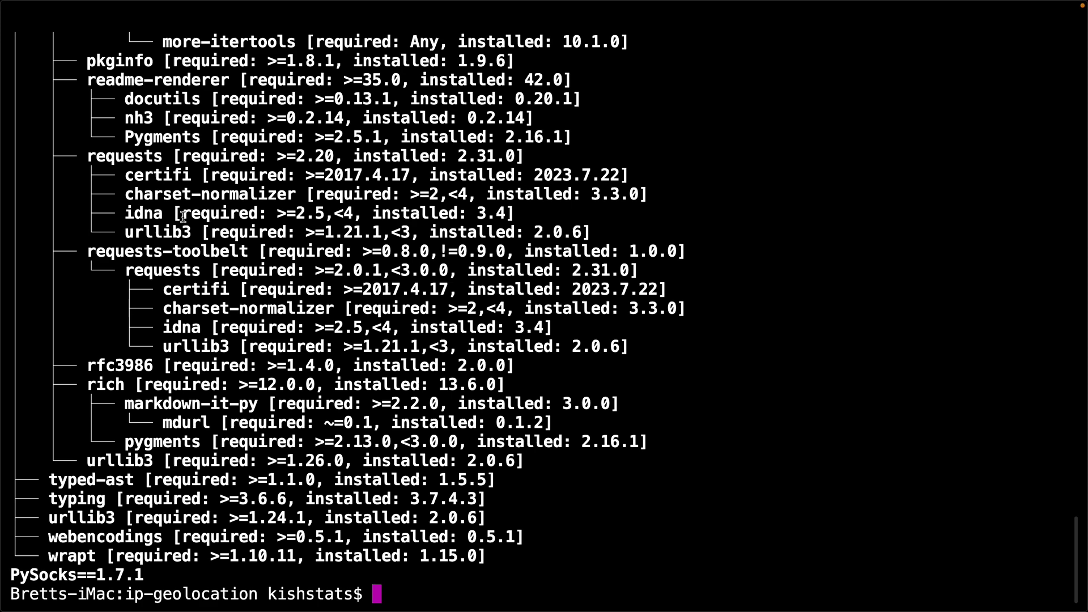
Step: Create an empty ip2geotools_demo.py file with touch
text(touch ip2geotools)
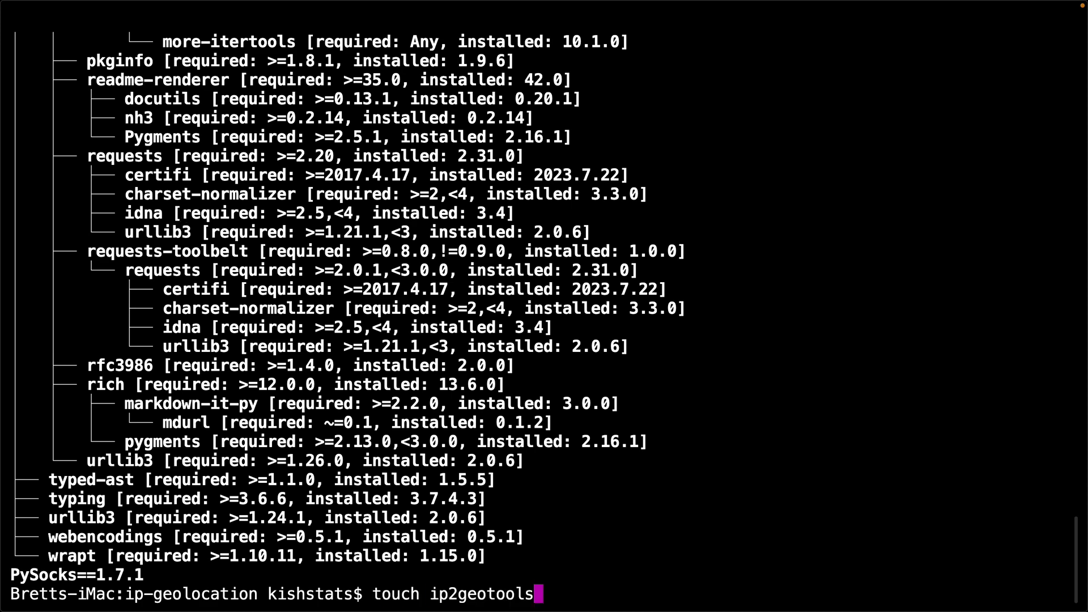
text(_demo.py)
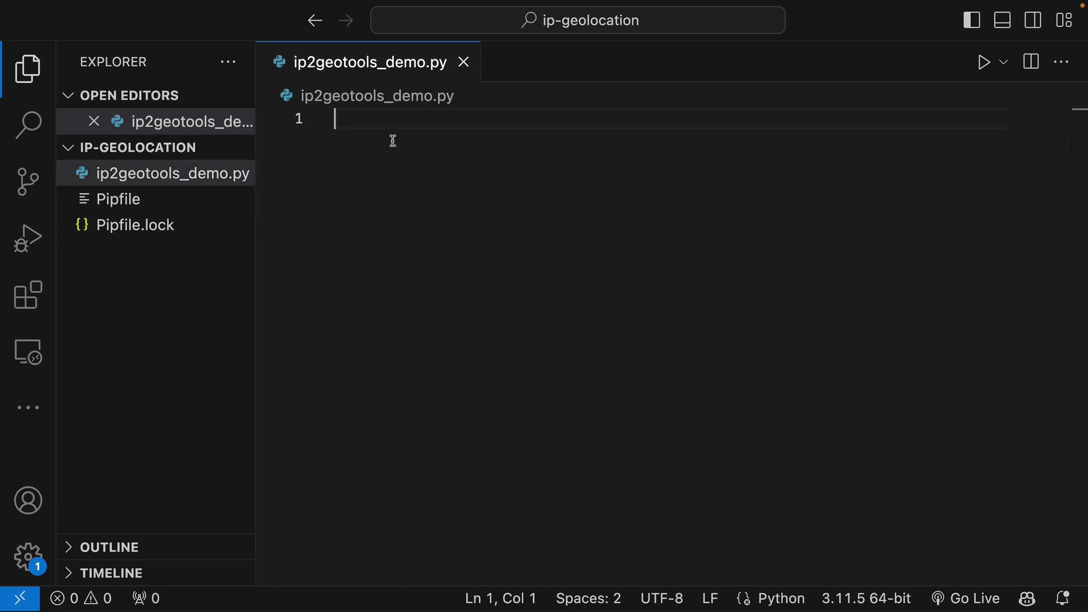
Step: Import DbIpCity from the ip2geotools database module
text(from ip)
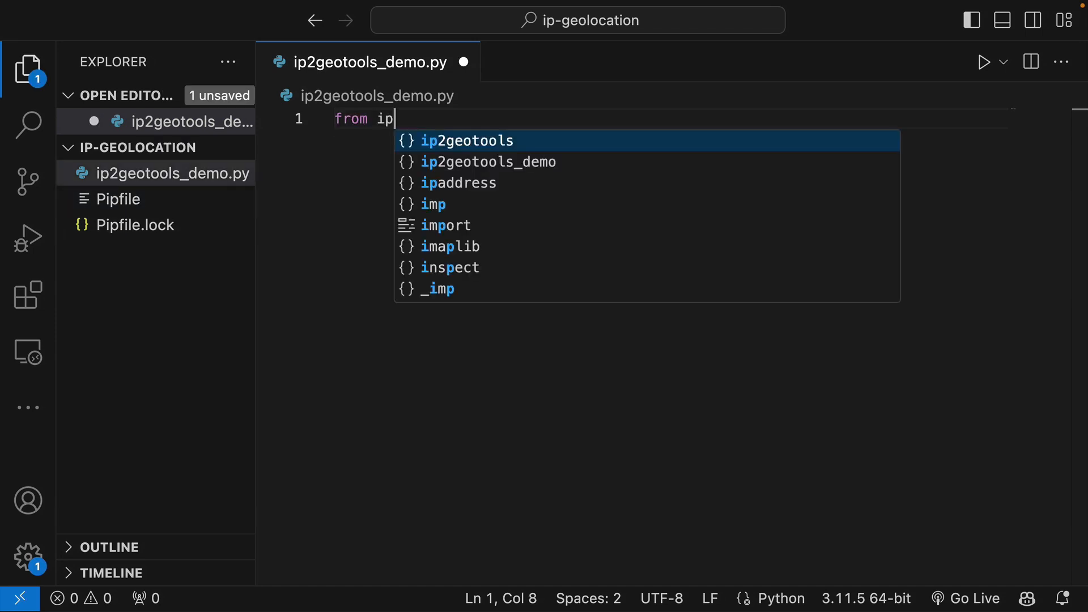
text(2geotools.databases.noncommercial)
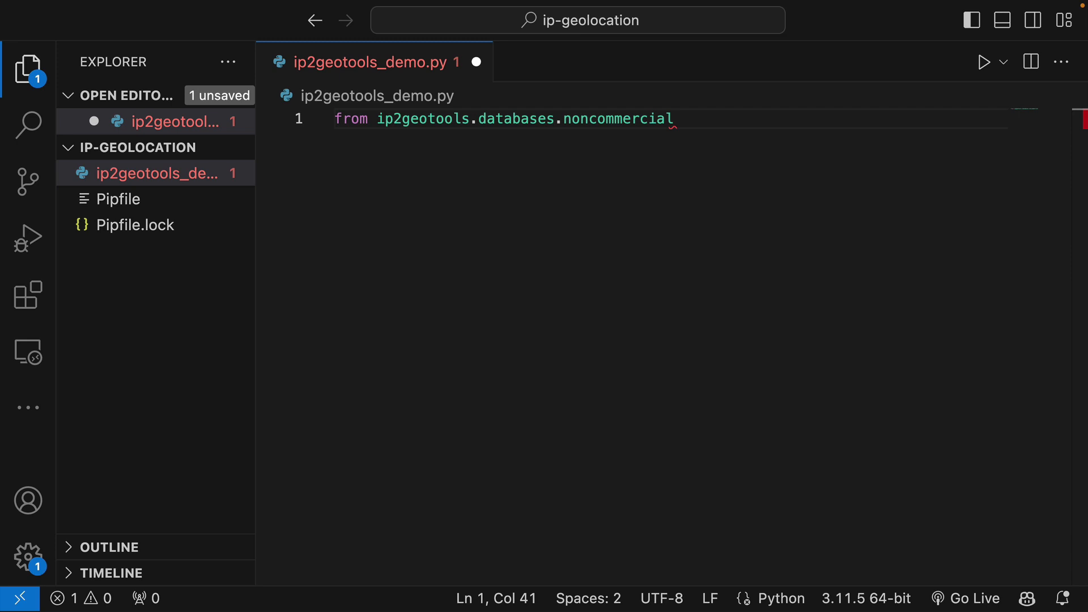
text(import Db)
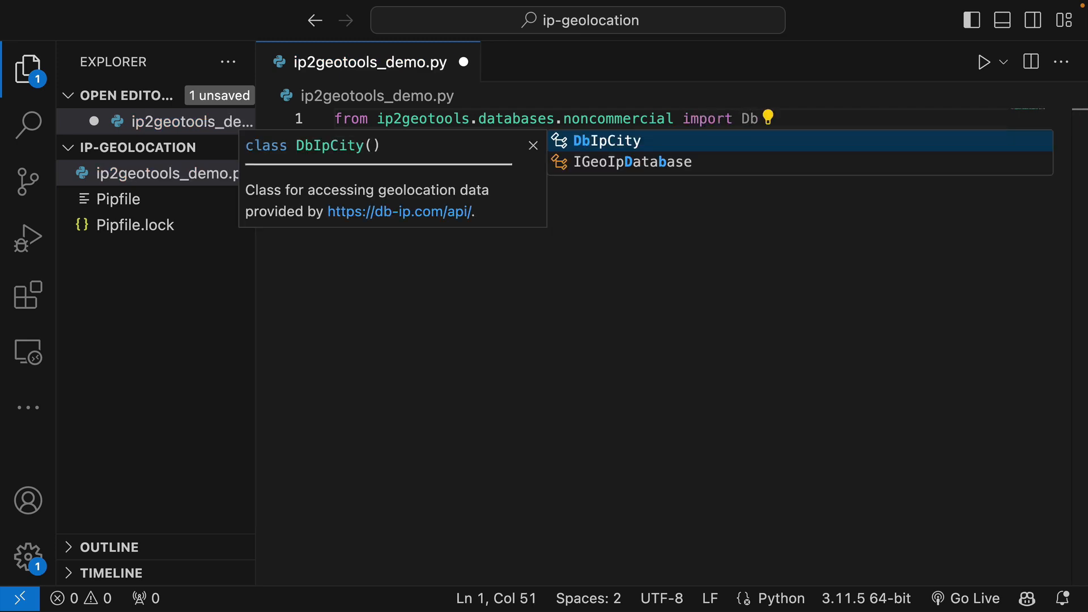
text(ip_location =)
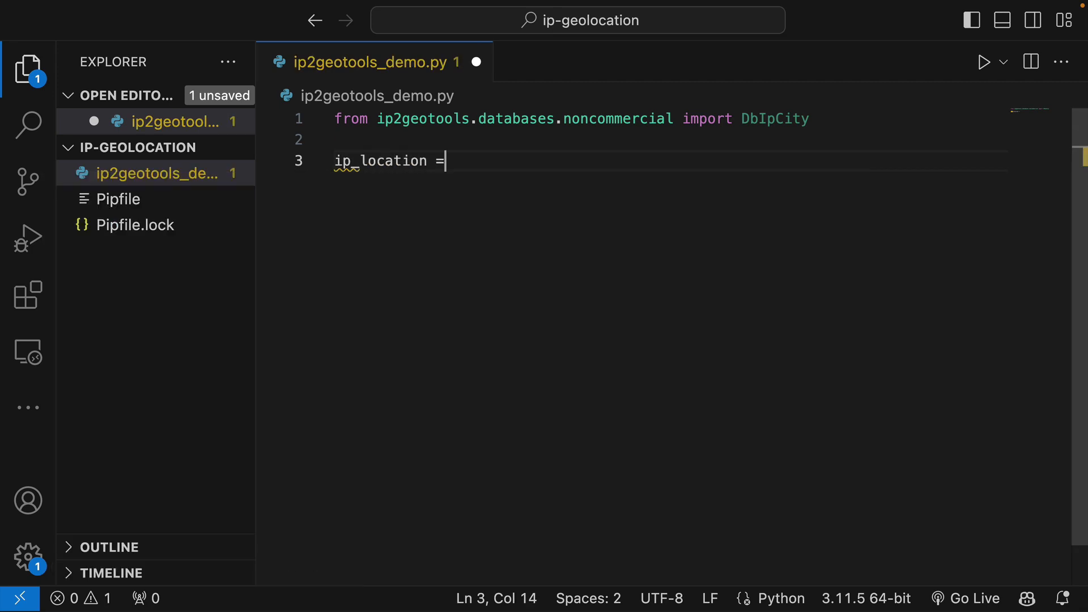
Step: Look up 98.155.130.10 with DbIpCity.get using api_key="free" and print the results
text(DbIpCity)
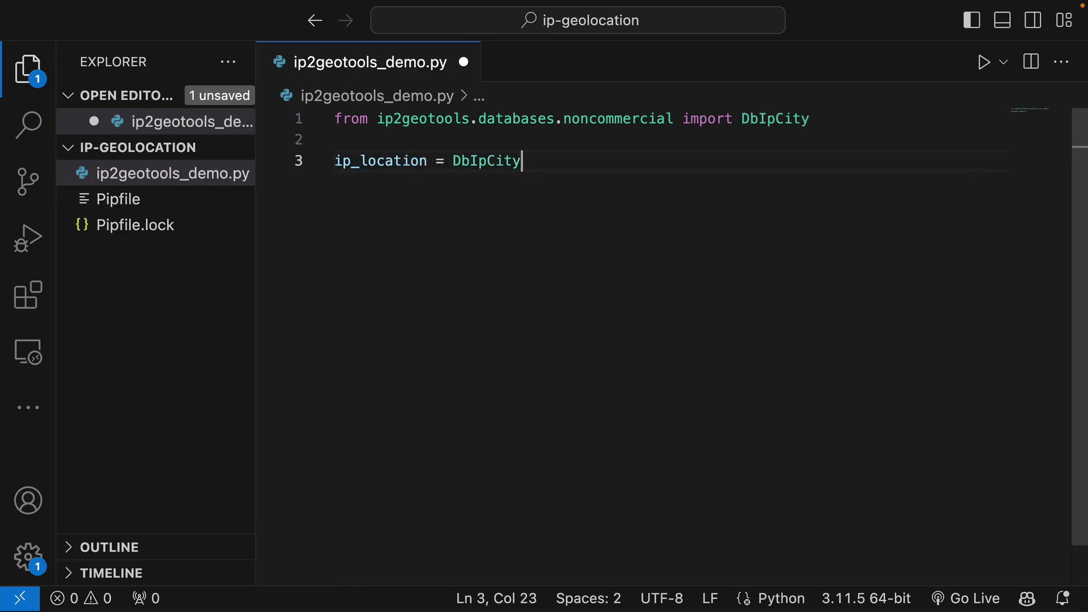
text(.get(")
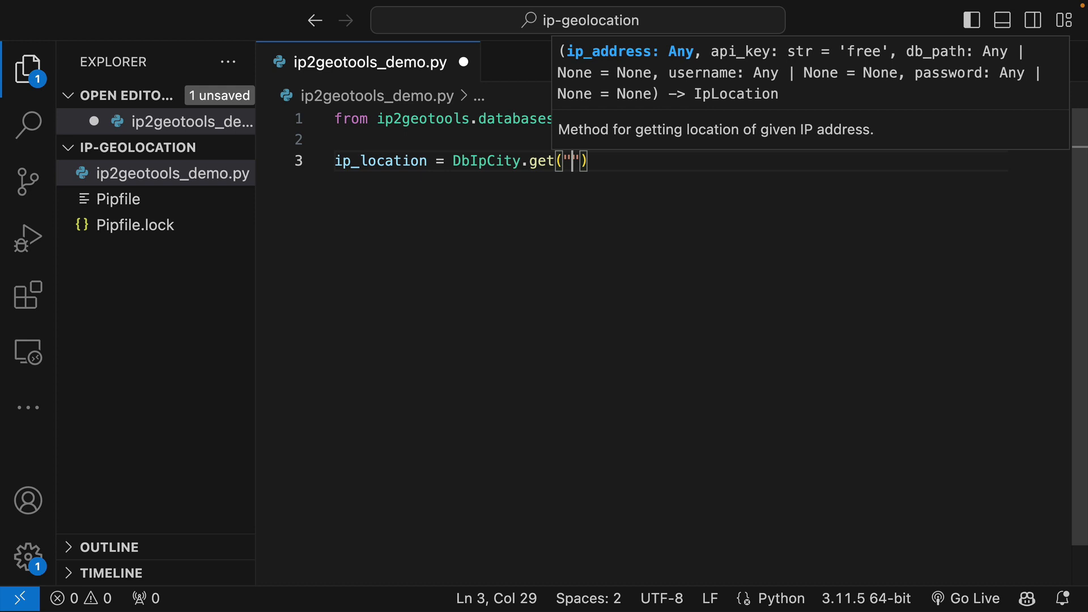
text(98.)
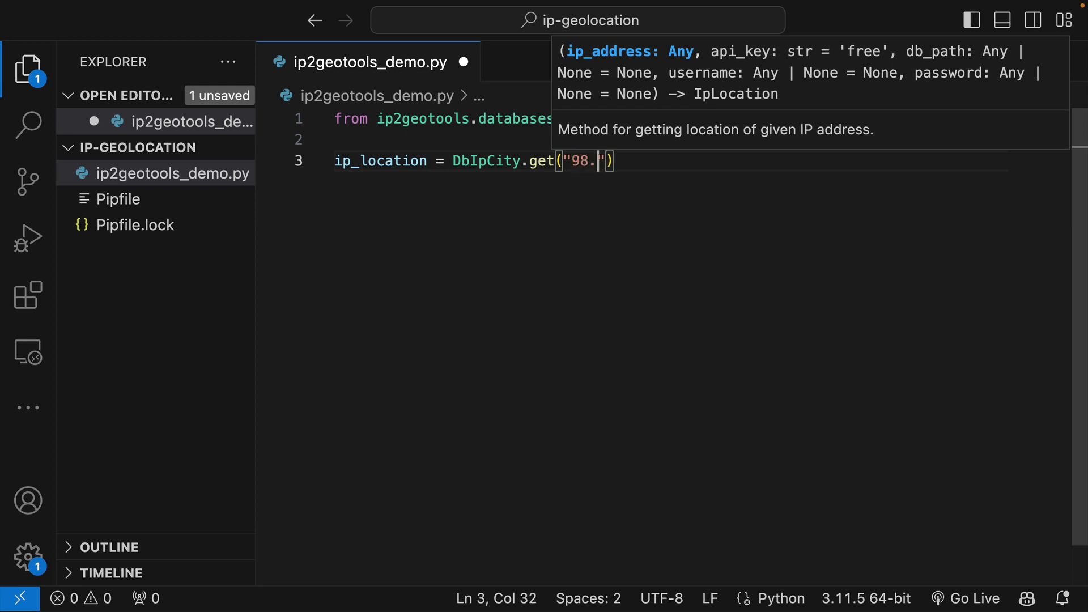
text(155.130.10",)
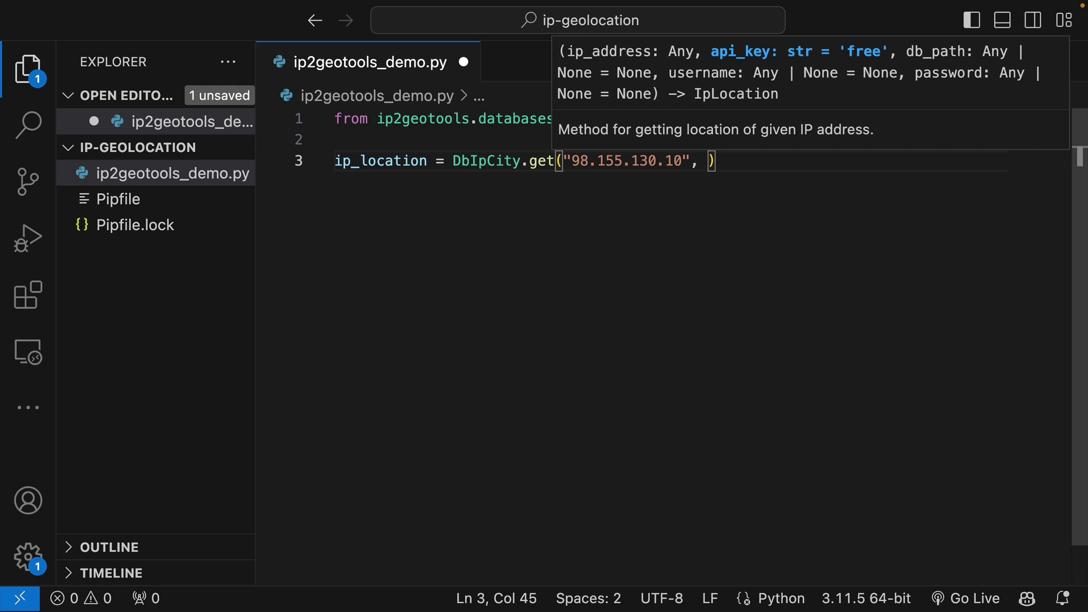
text(api_key="free")
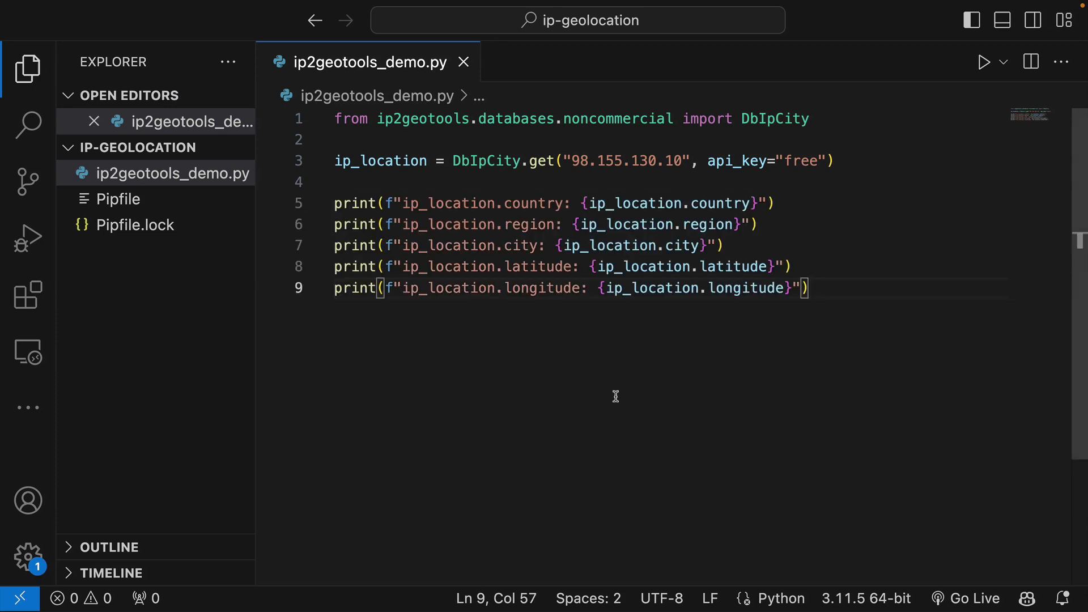
mouse_move(405, 266)
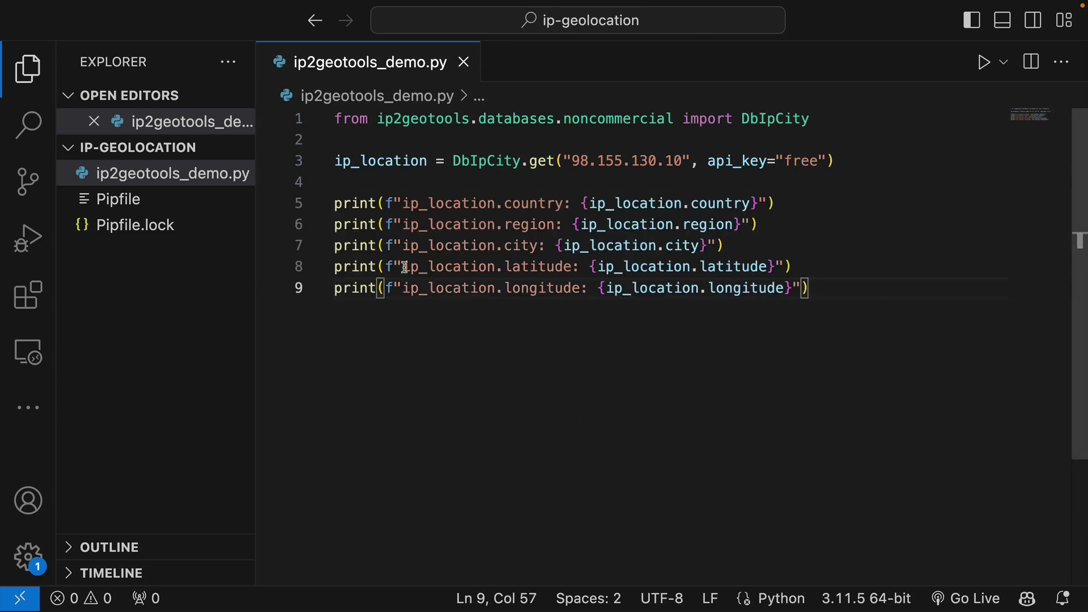
mouse_move(539, 294)
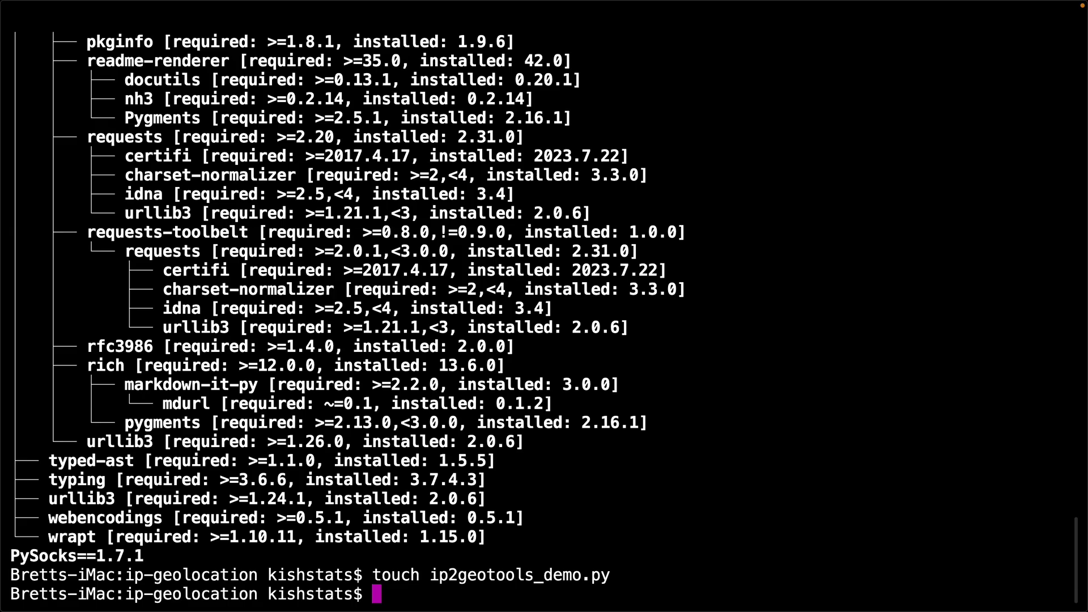
Step: Enter the pipenv shell and run python ip2geotools_demo.py
text(pipenv shell)
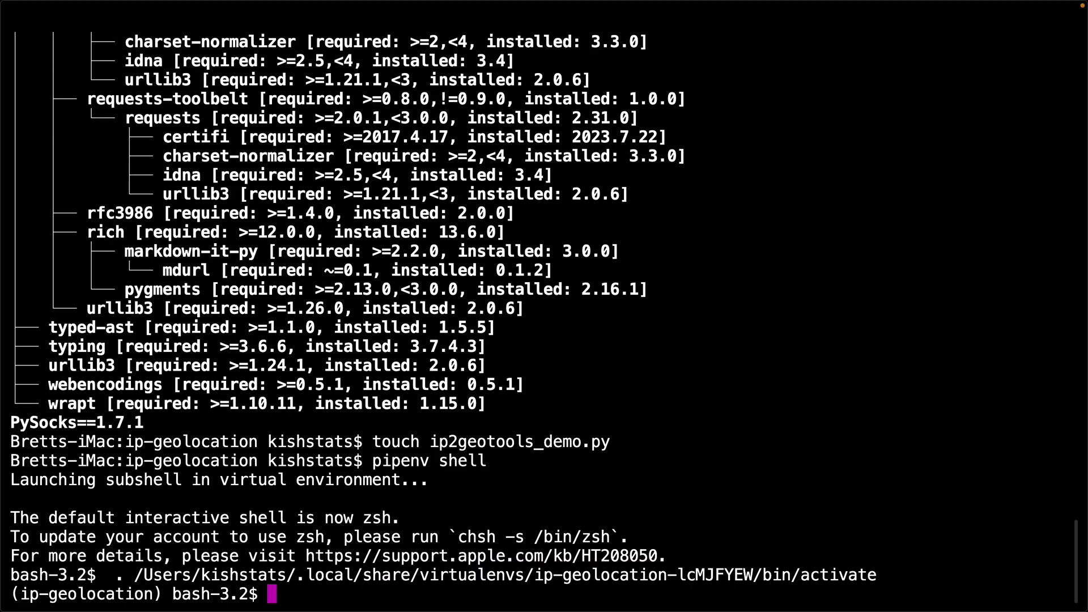
text(python ip2geotools_demo.py)
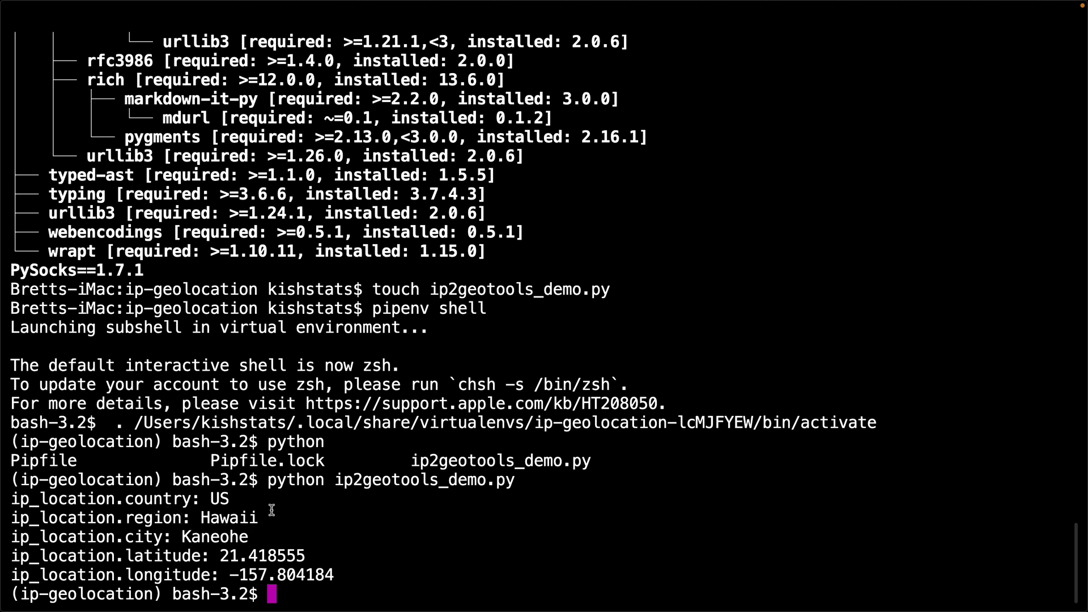
mouse_move(262, 521)
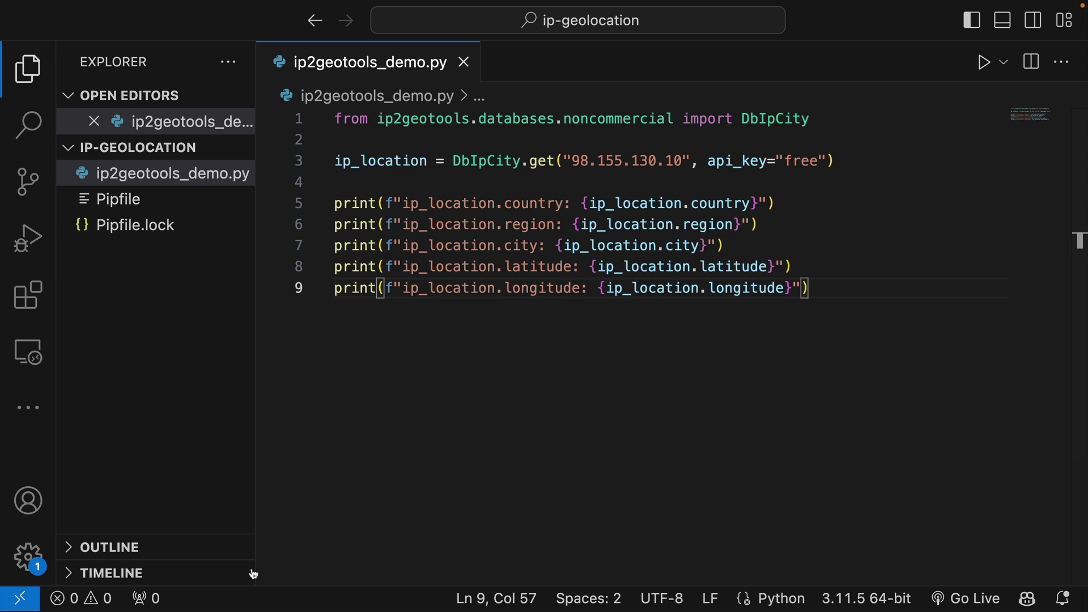
mouse_move(602, 128)
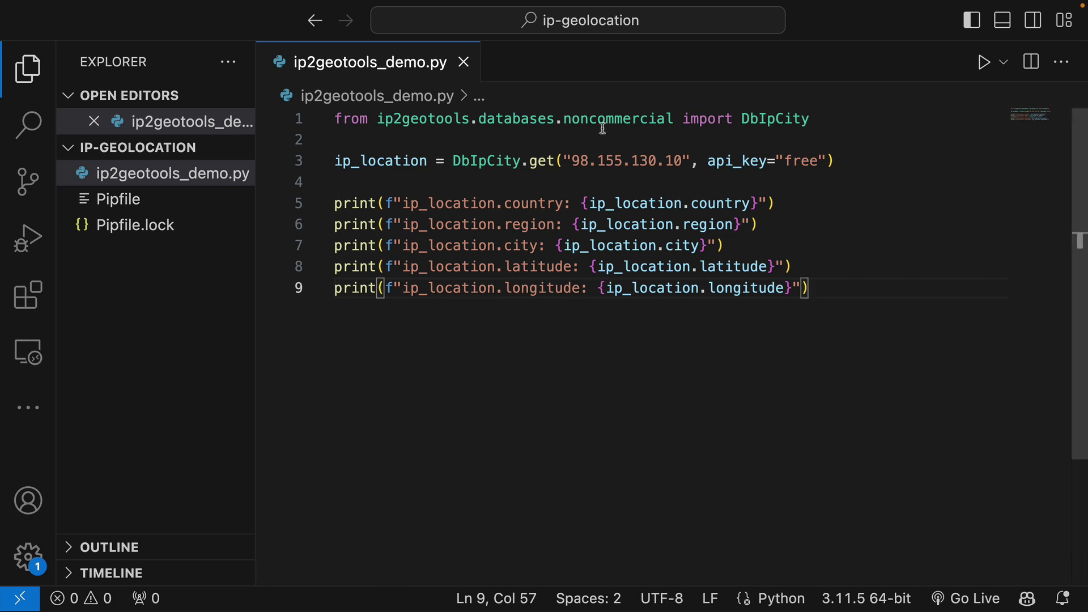
mouse_move(617, 119)
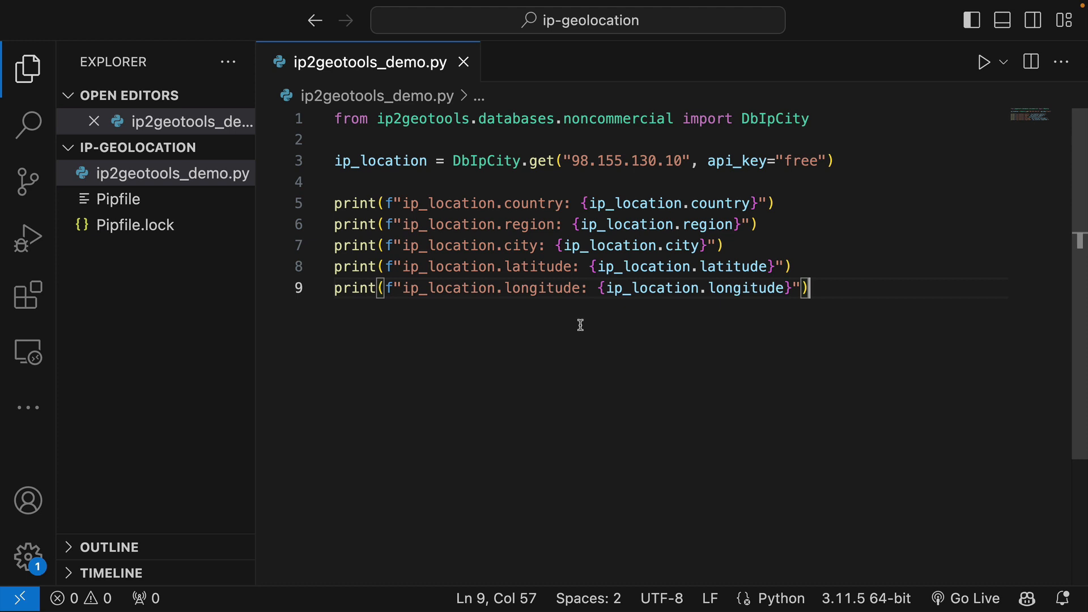
mouse_move(598, 332)
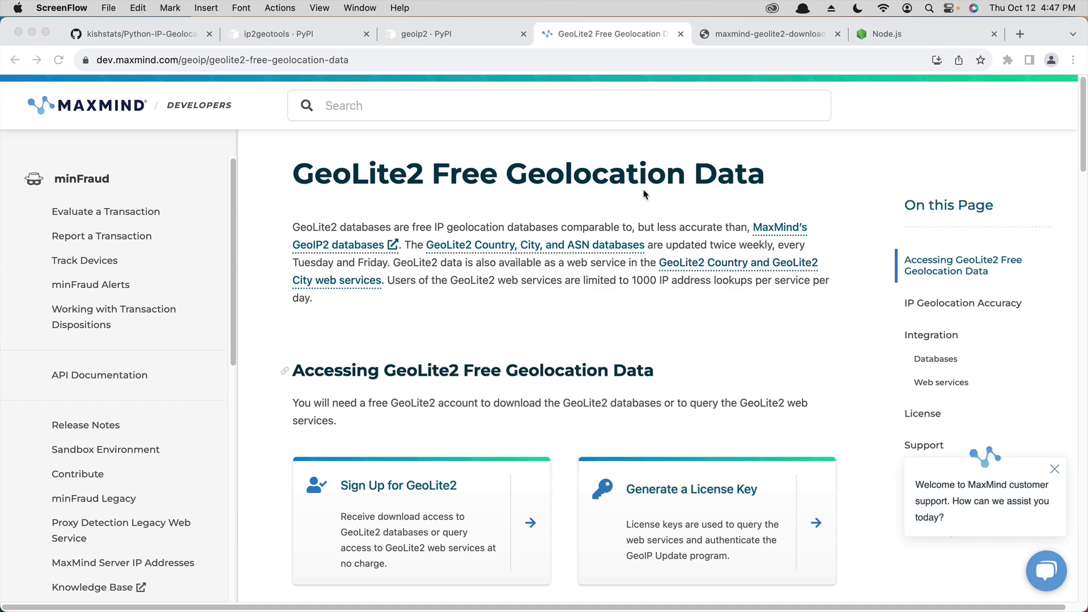
Step: Review the geoip2 package page in Chrome
click(454, 34)
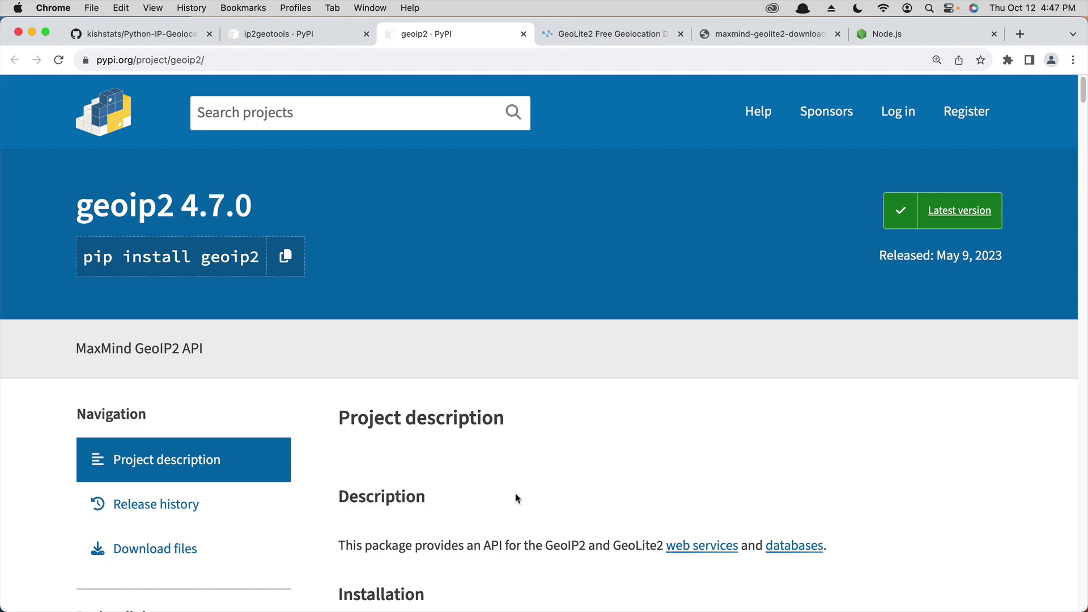
scroll(down, 3)
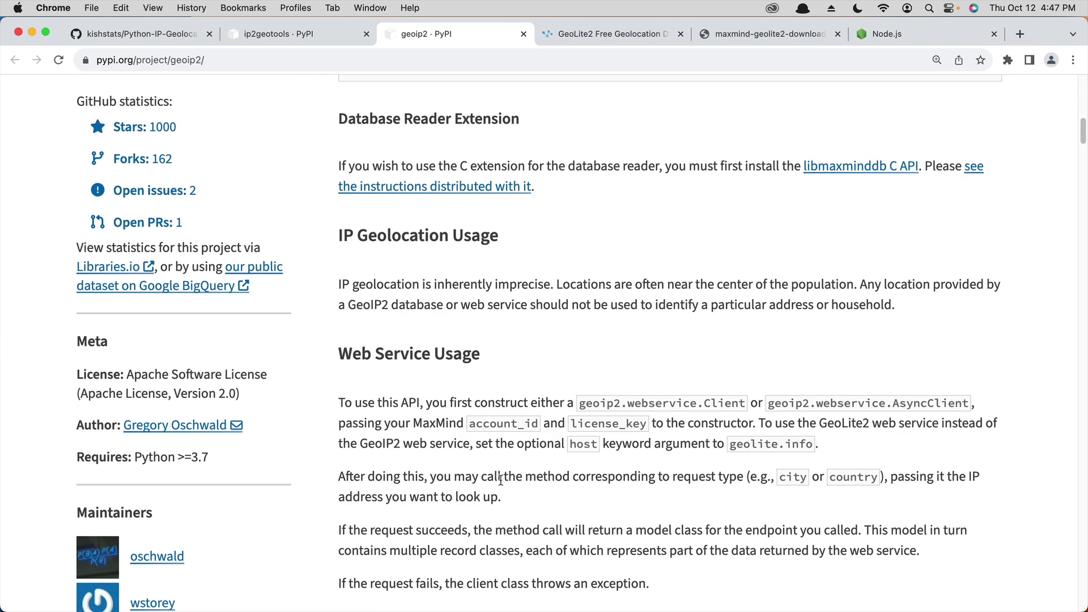
scroll(down, 3)
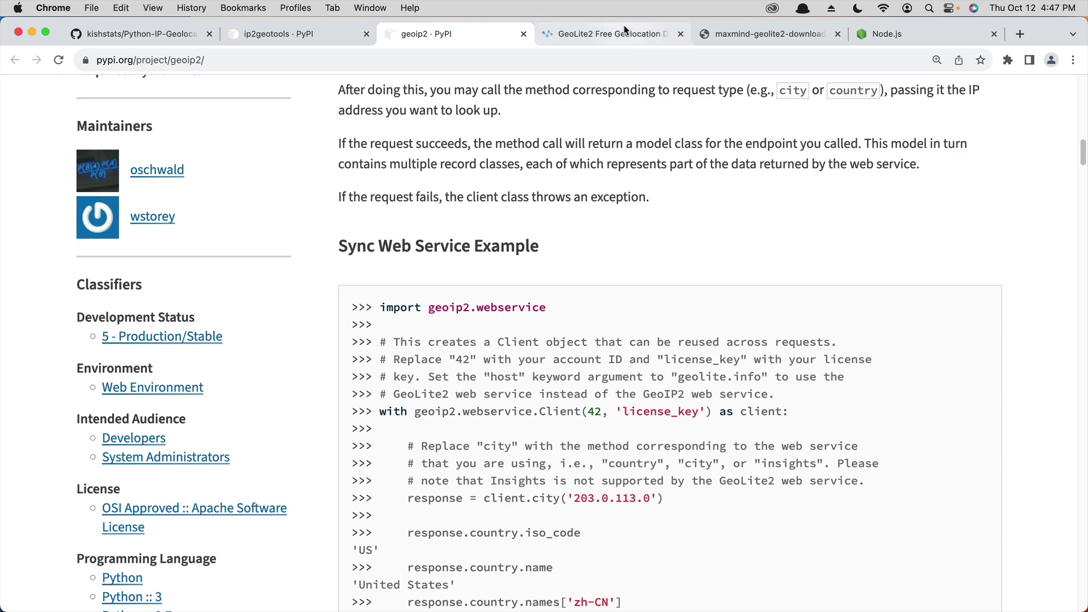
Step: From the GeoLite2 Free Geolocation Data page, open the Sign Up for GeoLite2 form
click(611, 33)
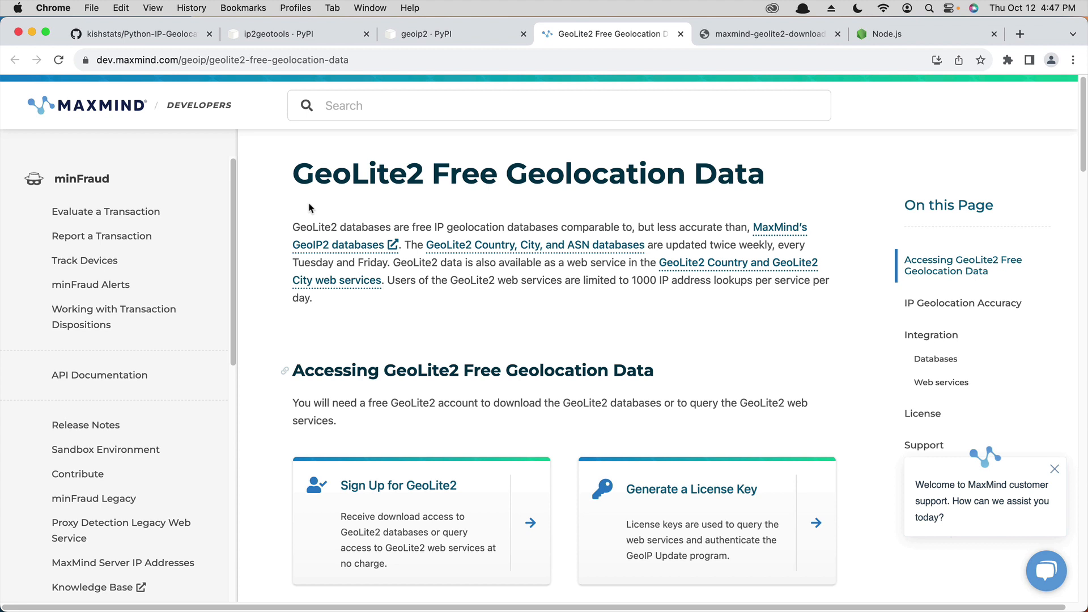
mouse_move(340, 178)
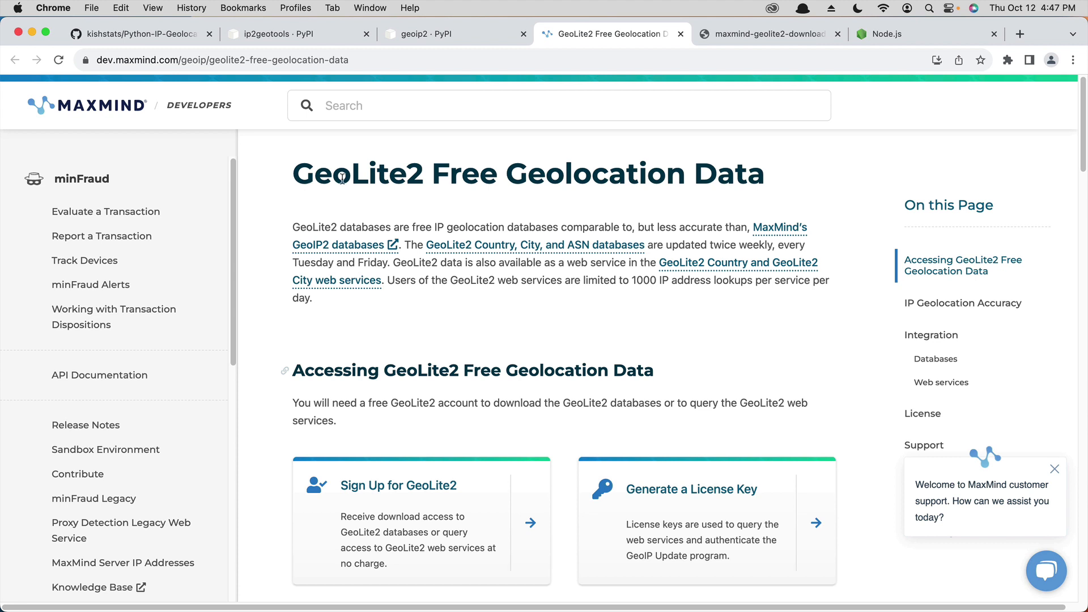
mouse_move(725, 202)
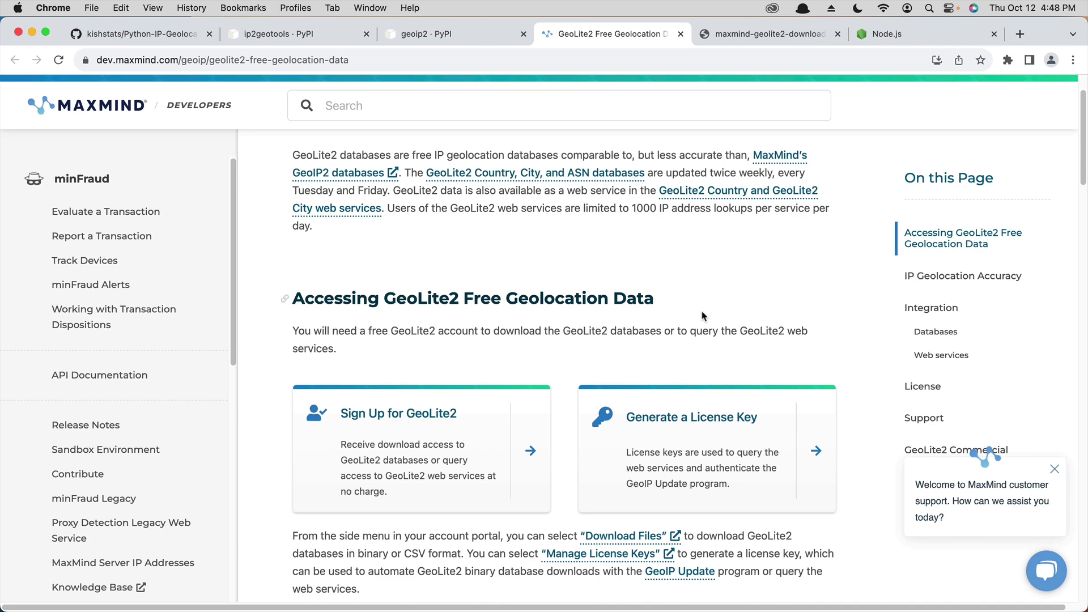
scroll(down, 3)
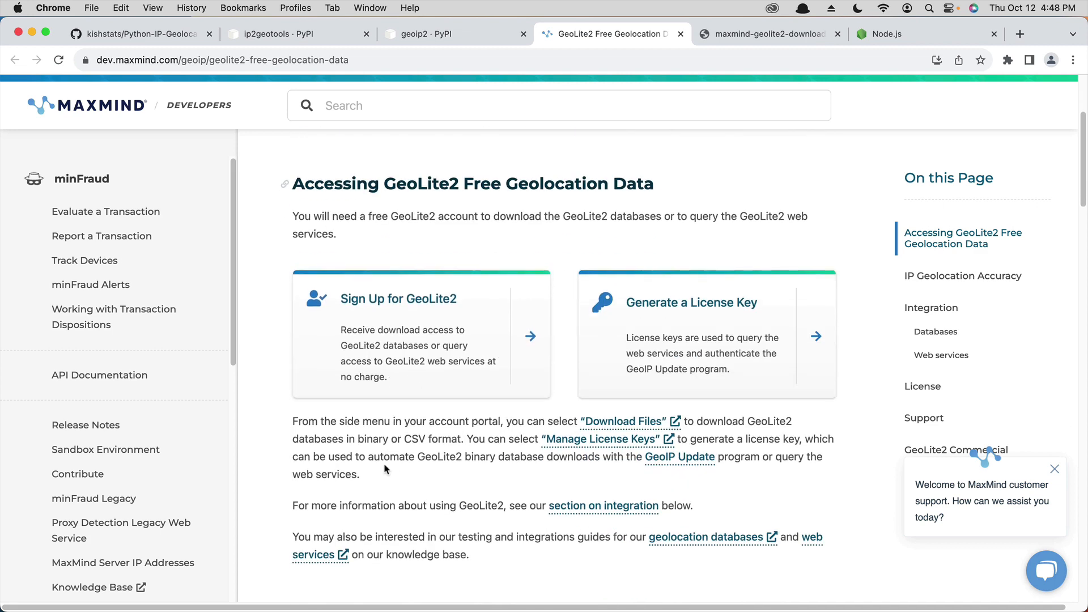
mouse_move(399, 340)
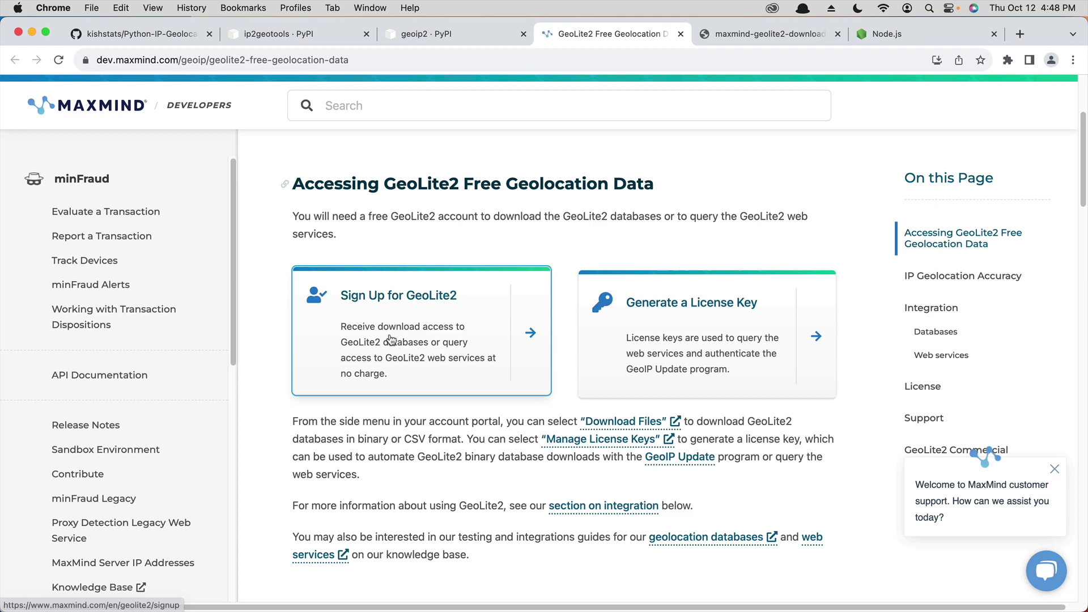
click(398, 294)
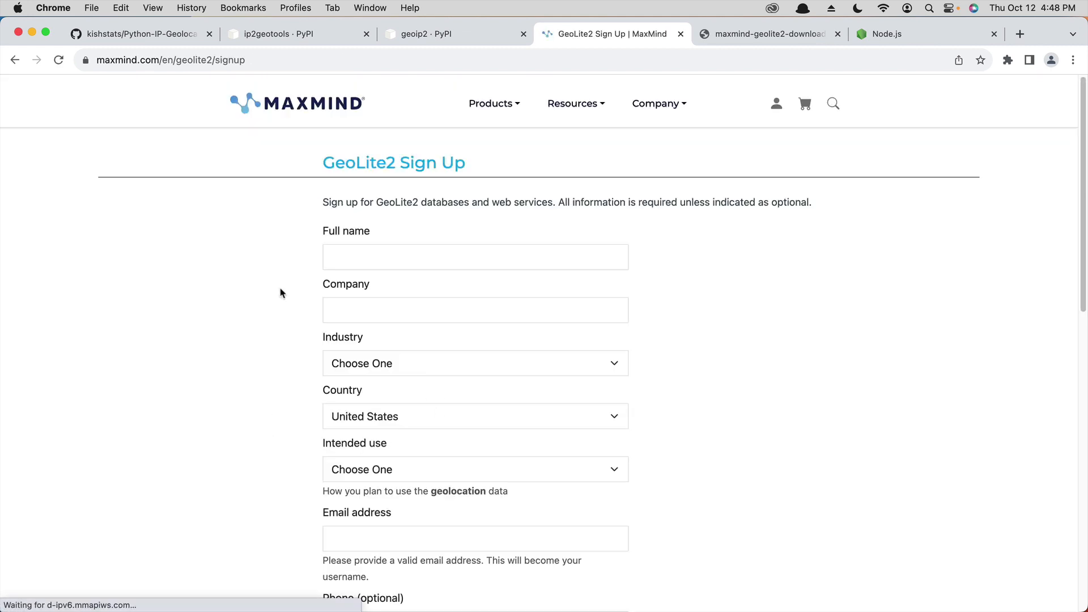
Step: Look over the sign-up form, then view the maxmind-geolite2-download screenshot tab
scroll(down, 3)
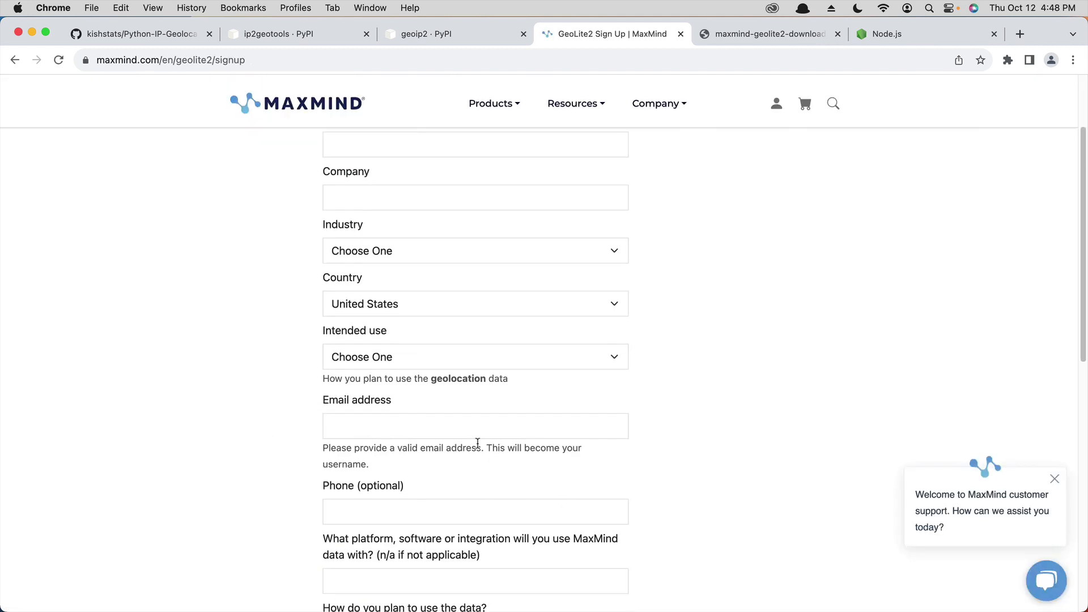
scroll(down, 3)
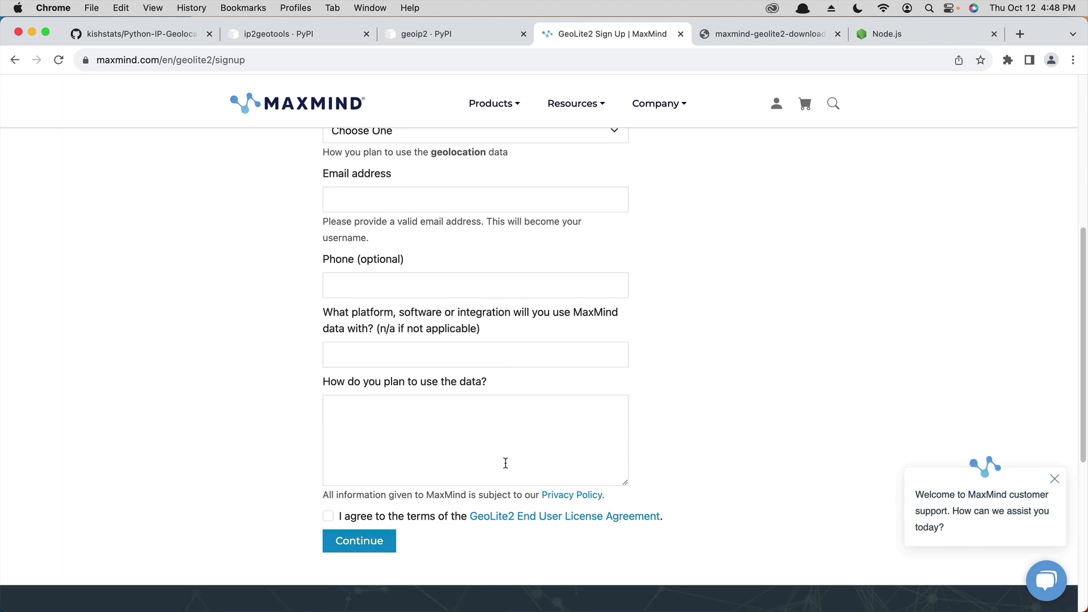
click(360, 541)
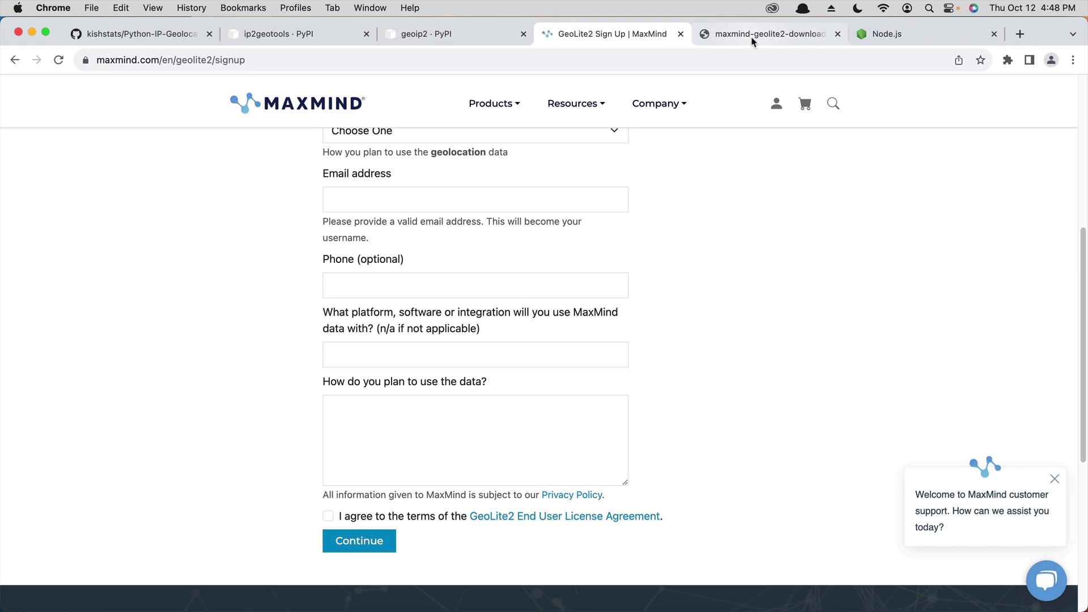
click(762, 33)
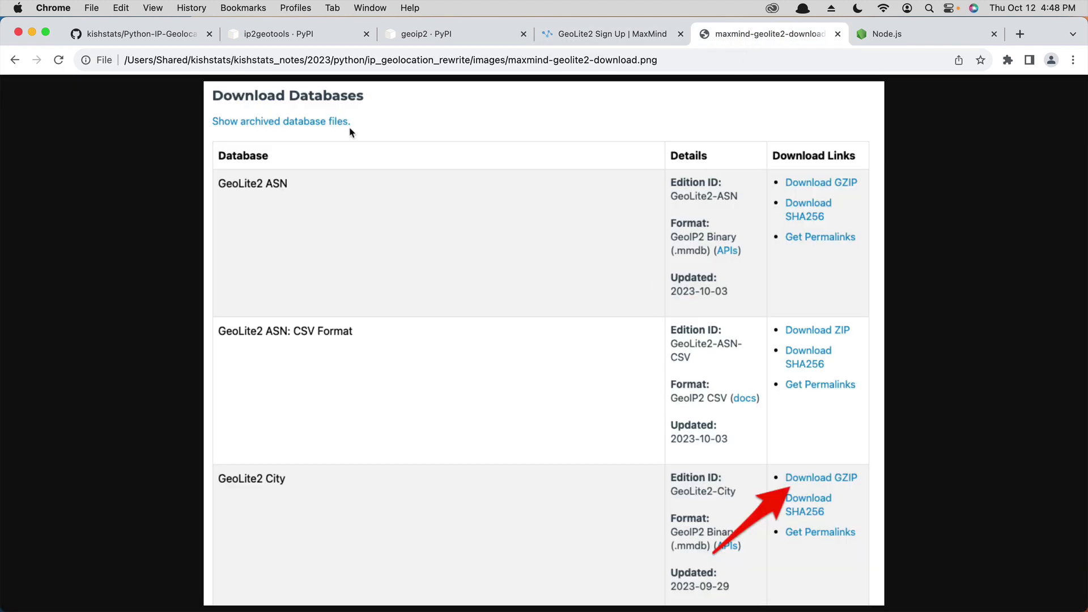
mouse_move(347, 177)
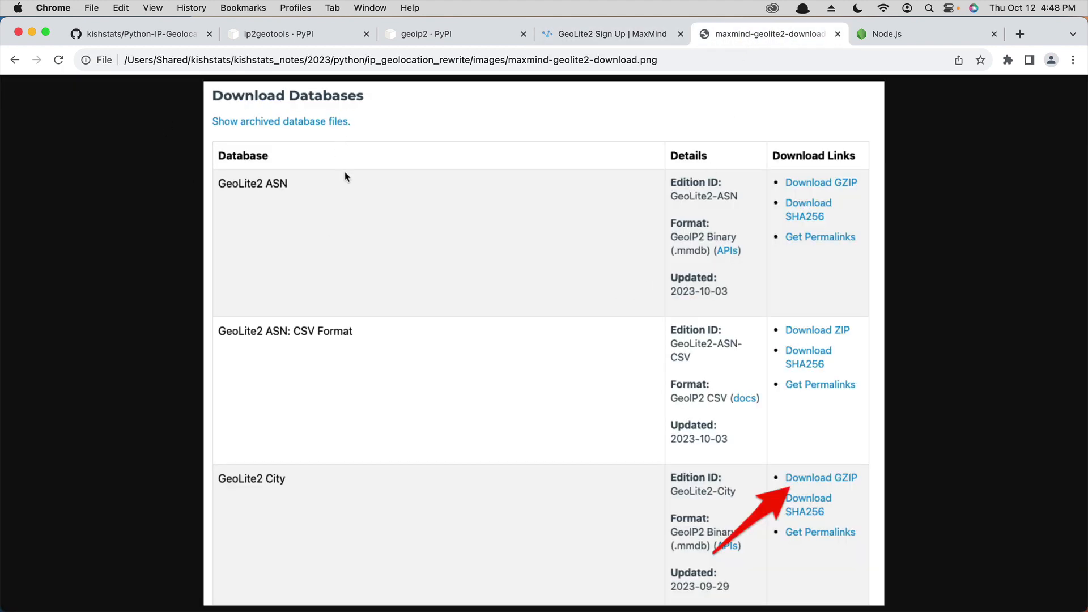
mouse_move(390, 415)
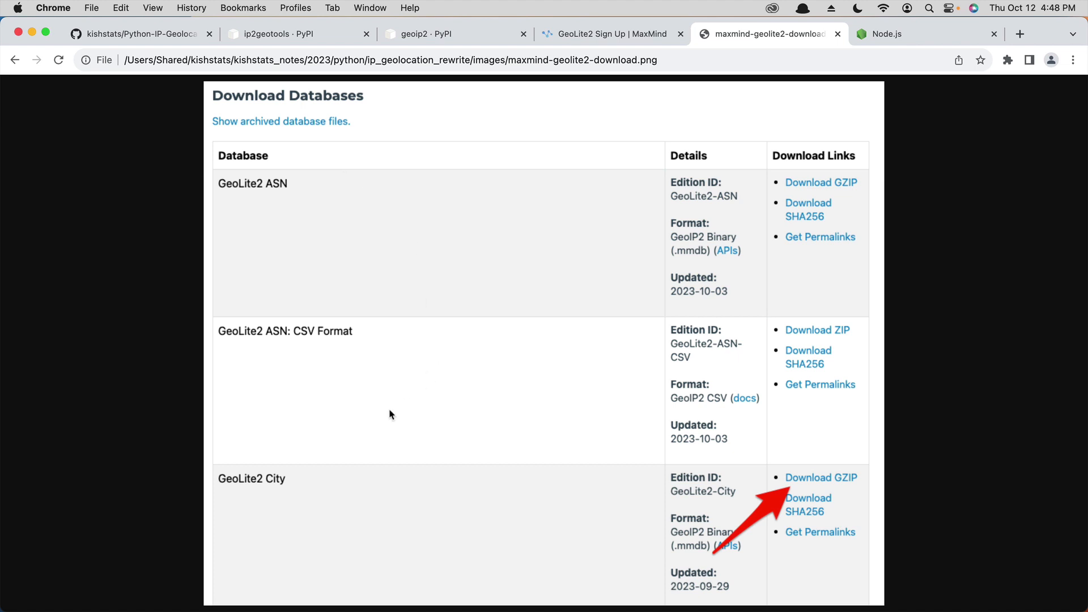
mouse_move(225, 491)
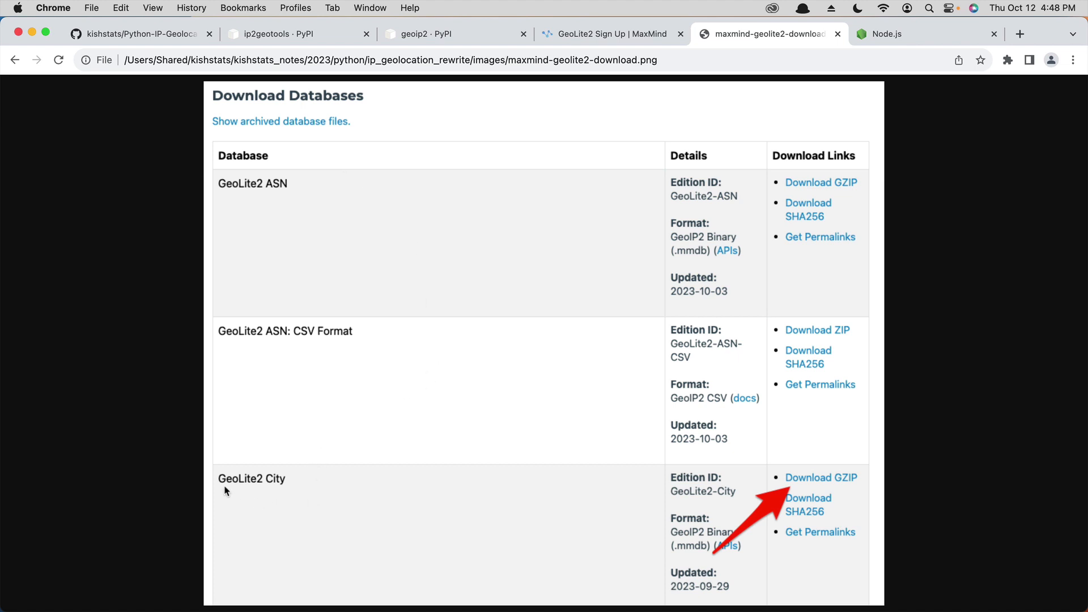
mouse_move(291, 491)
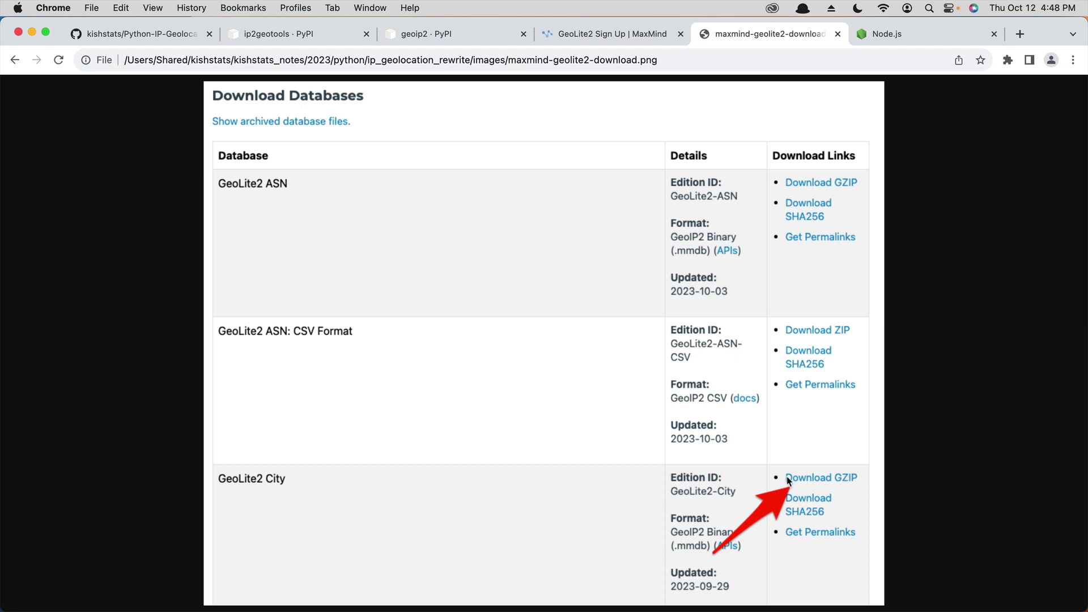
mouse_move(816, 487)
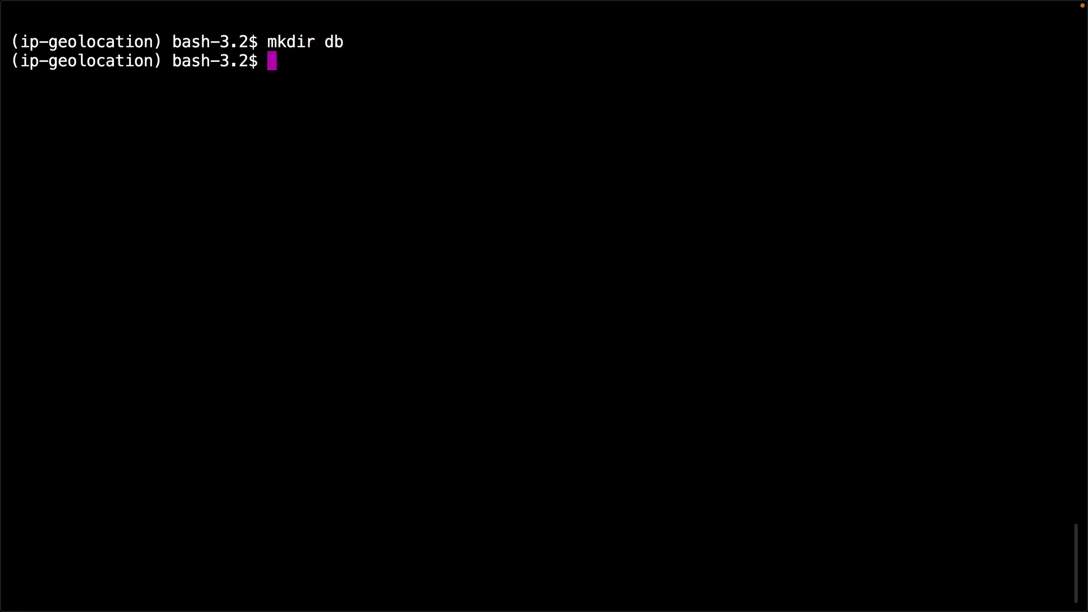
Step: Move into db and copy ~/Downloads/GeoLite2-City_20230929.tar.gz into it
text(cd db)
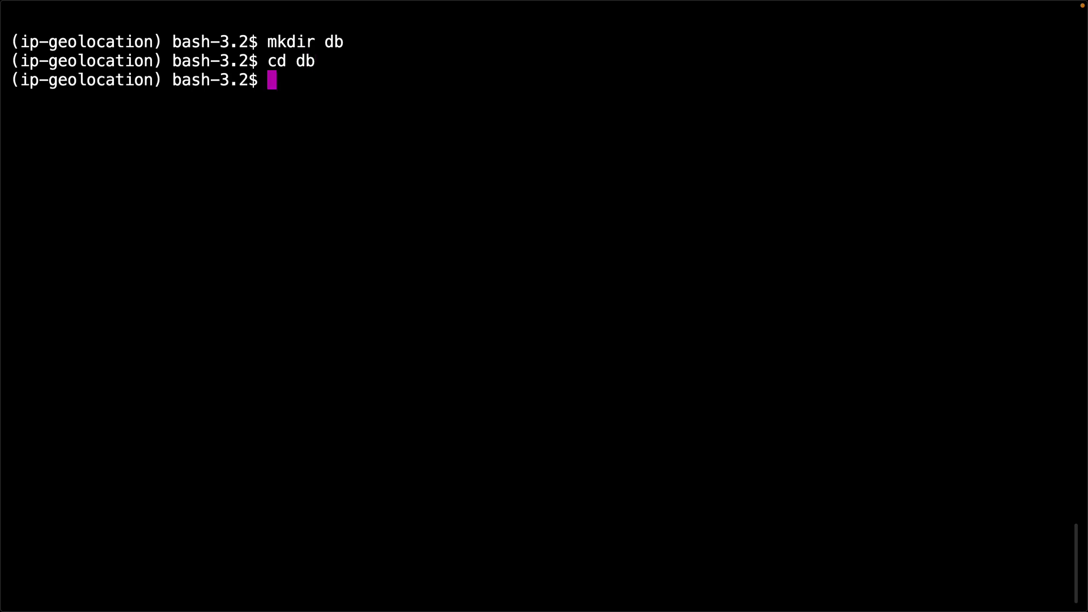
text(cp)
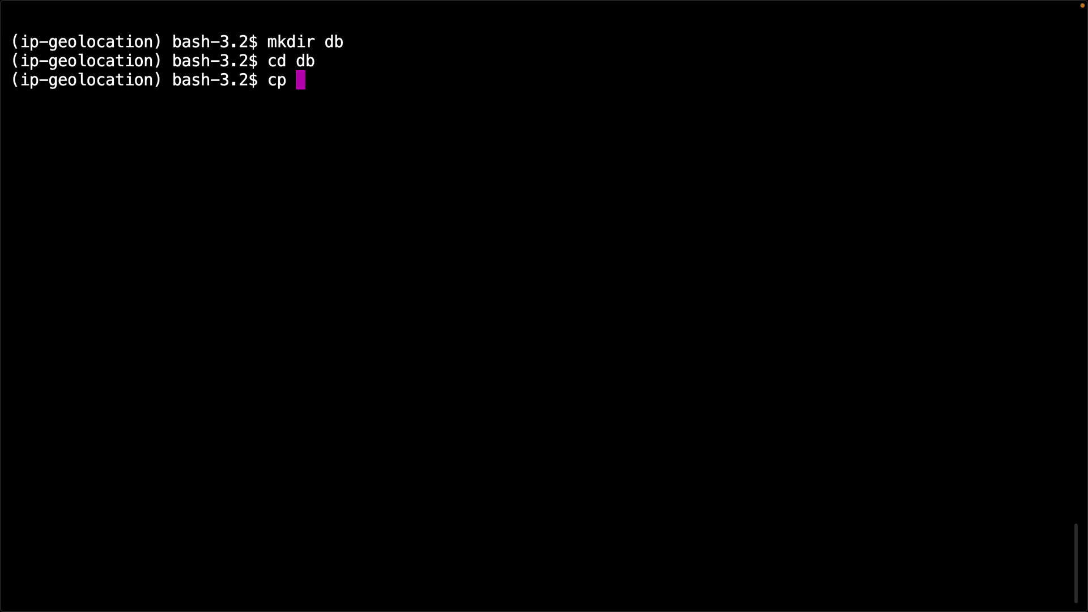
text(~)
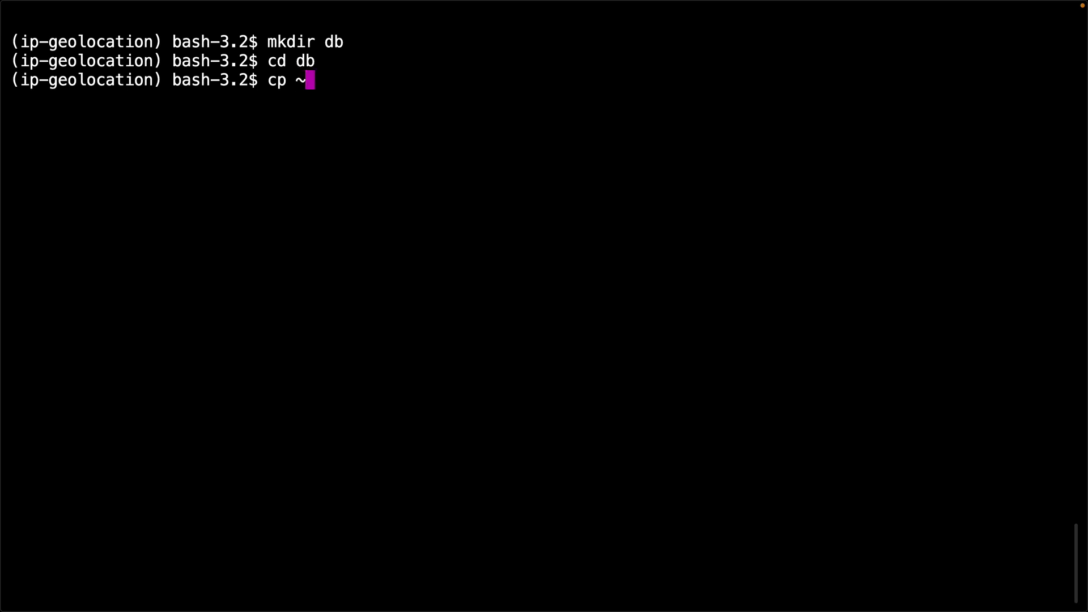
text(/Downloads)
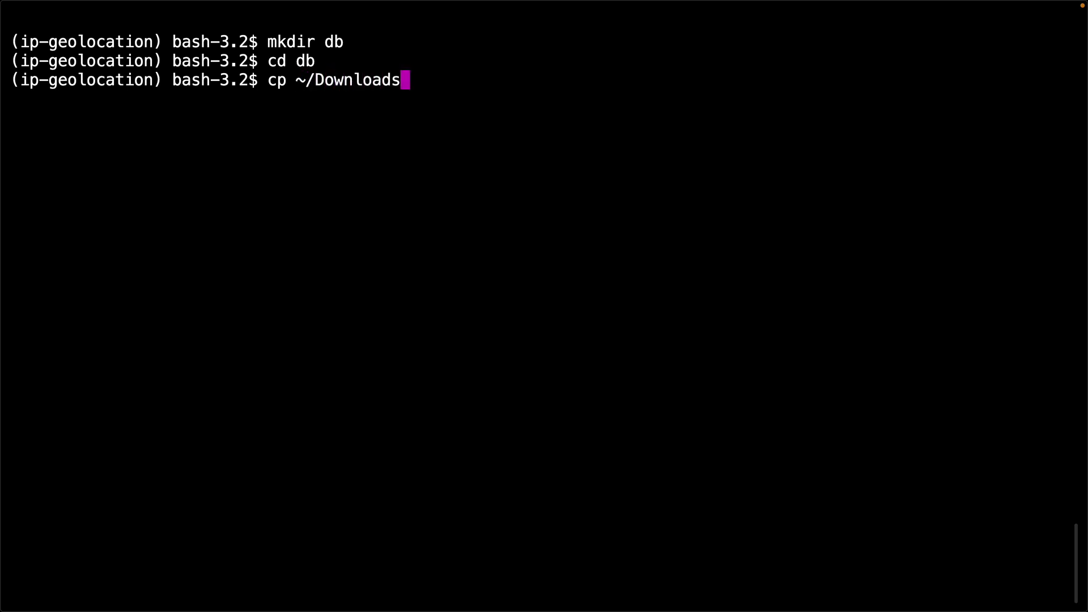
text(/GeoLite2-City_20230929.tar.gz .)
text(ls -l)
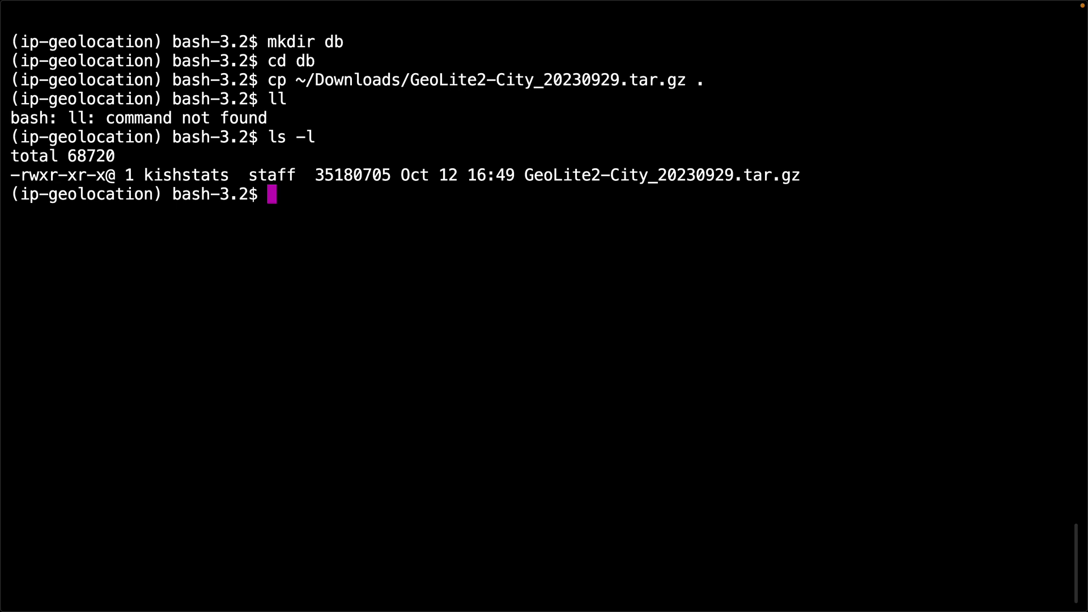
mouse_move(738, 165)
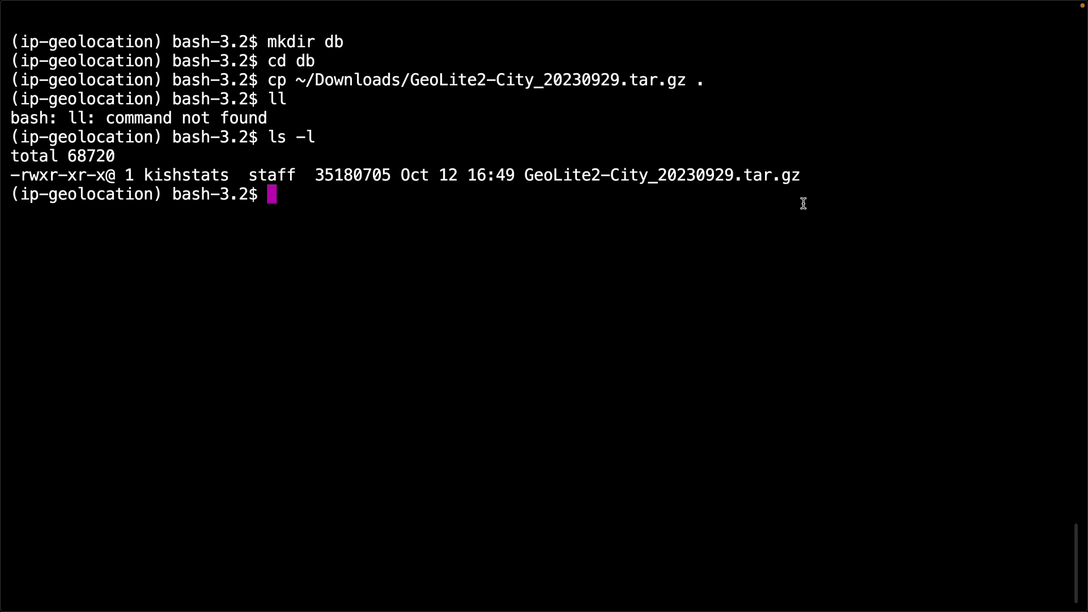
Step: Extract GeoLite2-City_20230929.tar.gz with tar -xvzf and list the extracted files
text(tar)
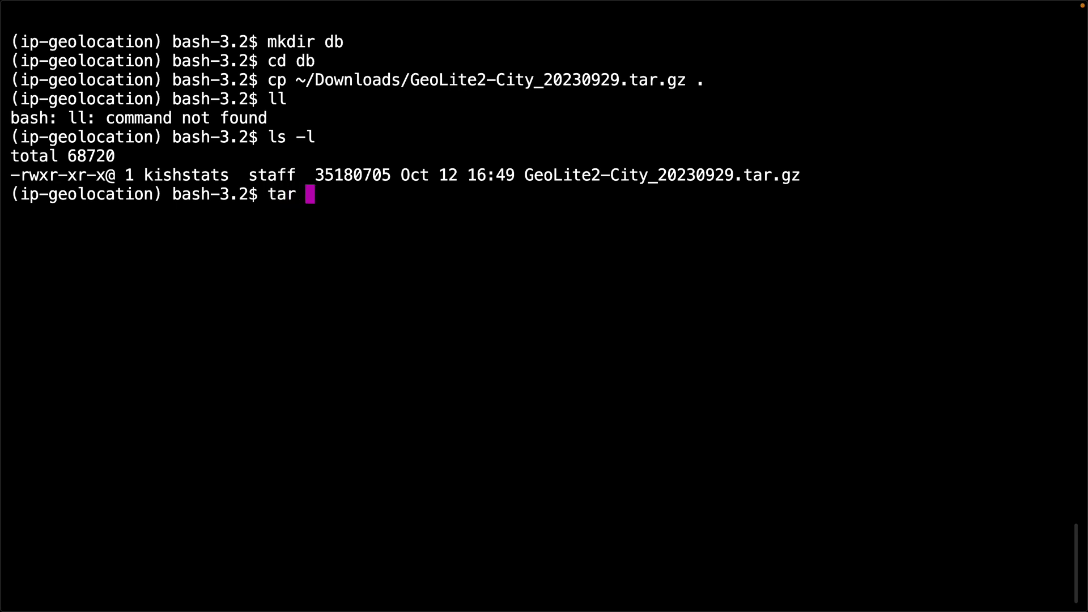
text(-)
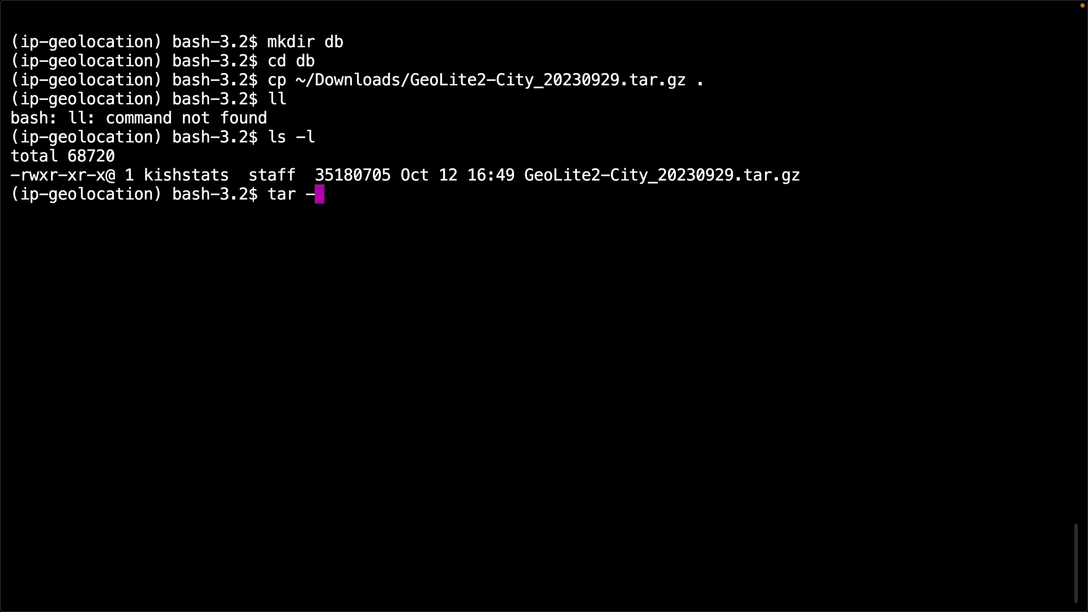
text(x)
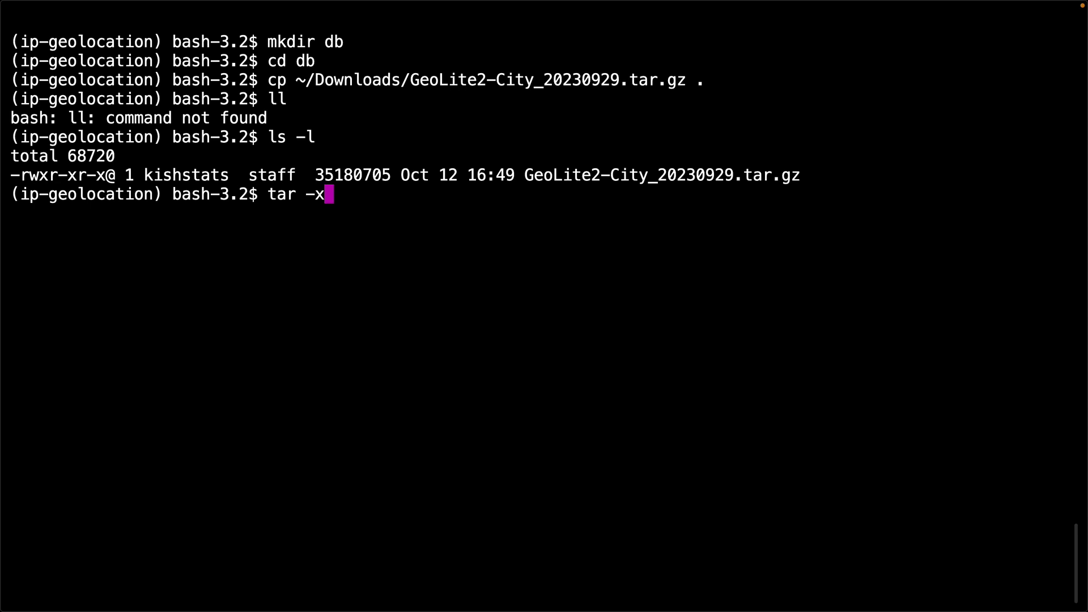
text(vz)
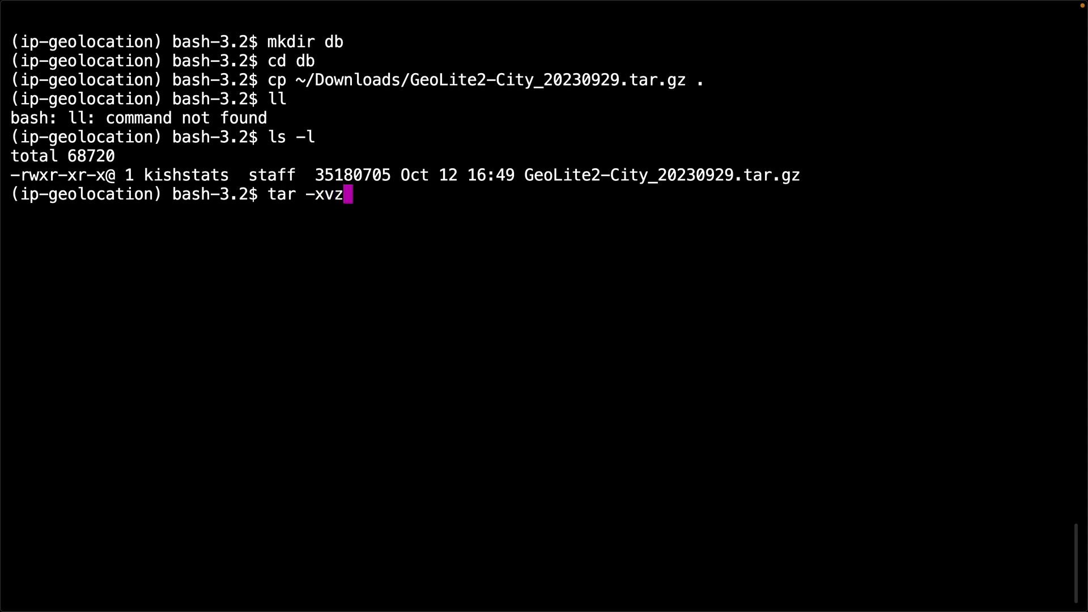
text(f)
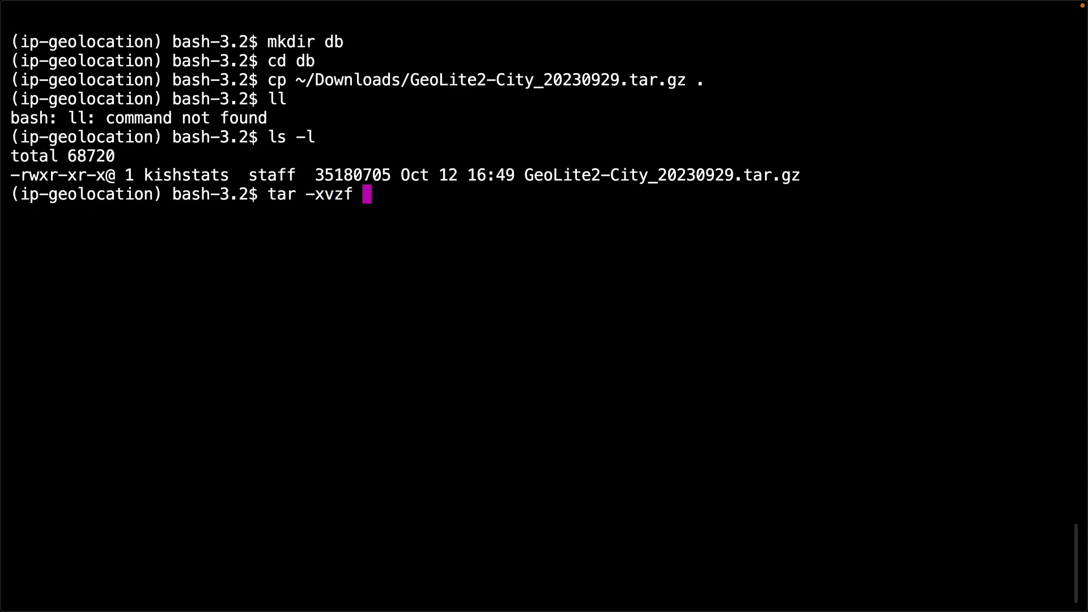
text(GeoLite2-City_20230929.tar.gz)
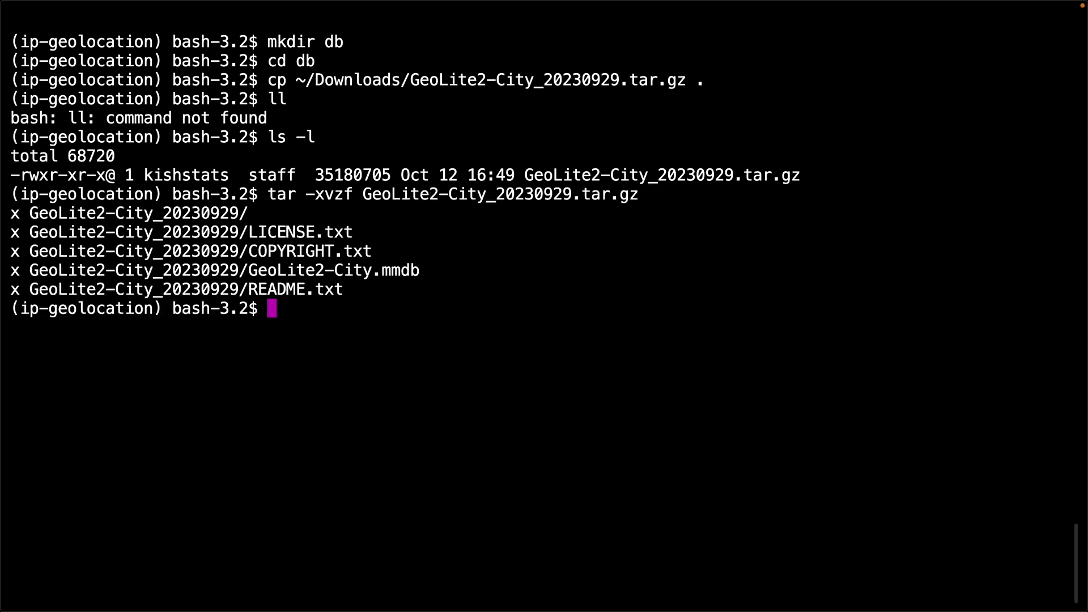
text(ls -l)
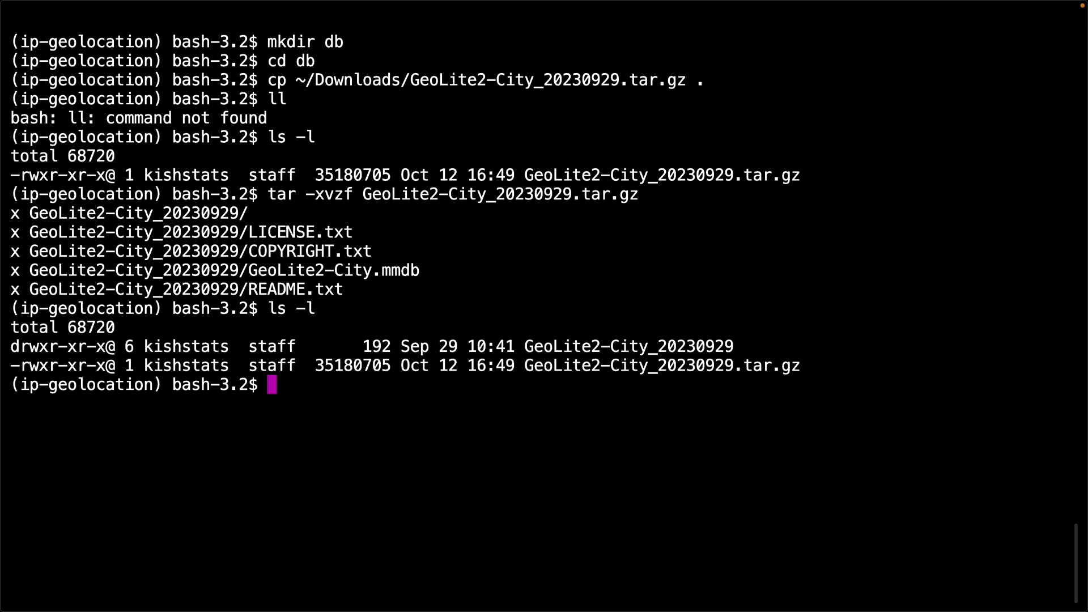
mouse_move(671, 390)
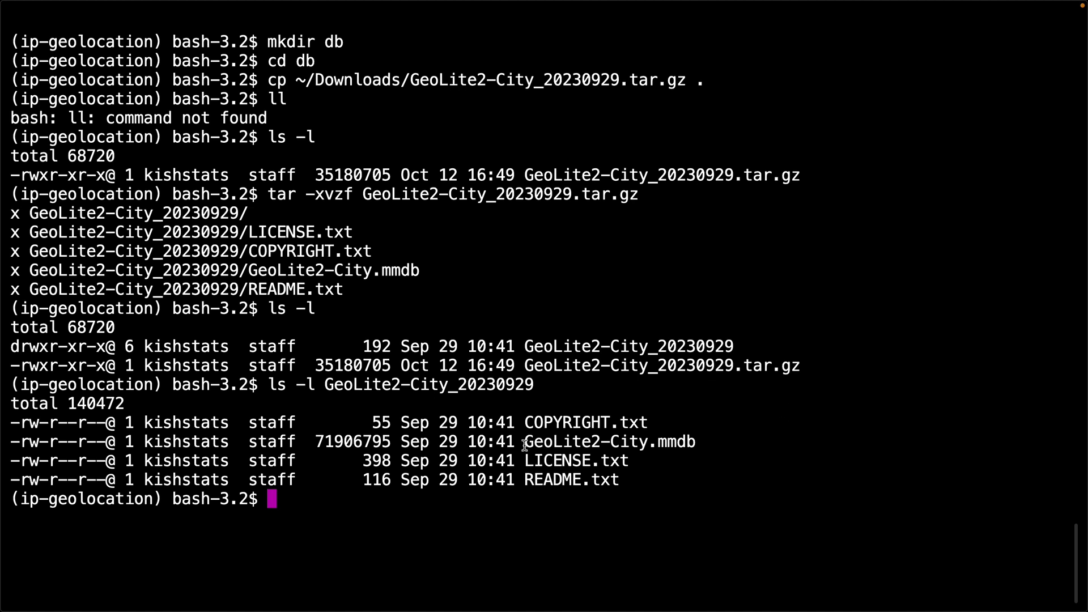
mouse_move(699, 445)
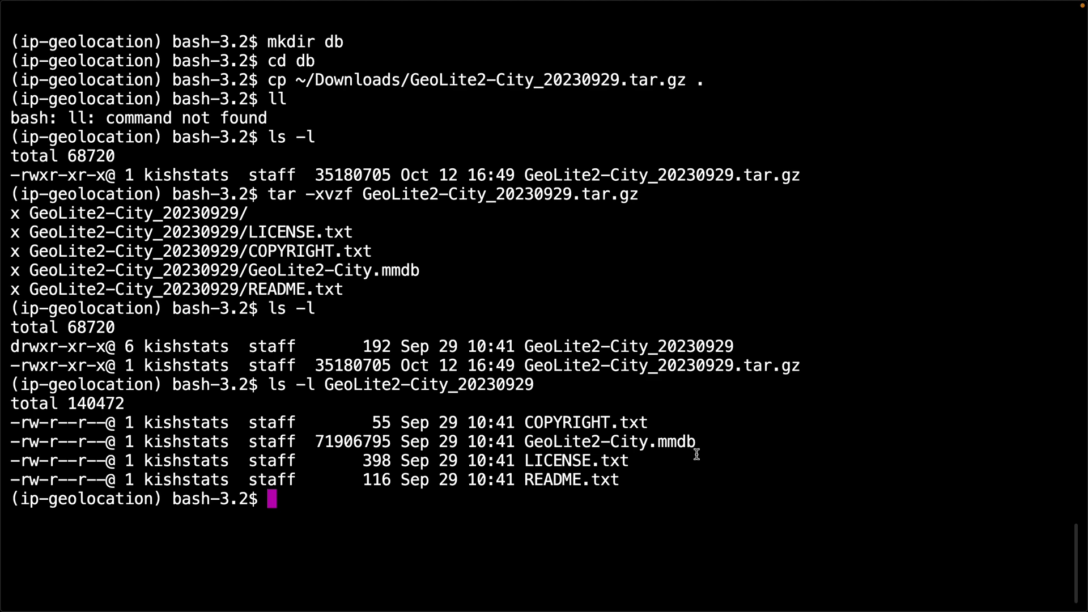
mouse_move(454, 464)
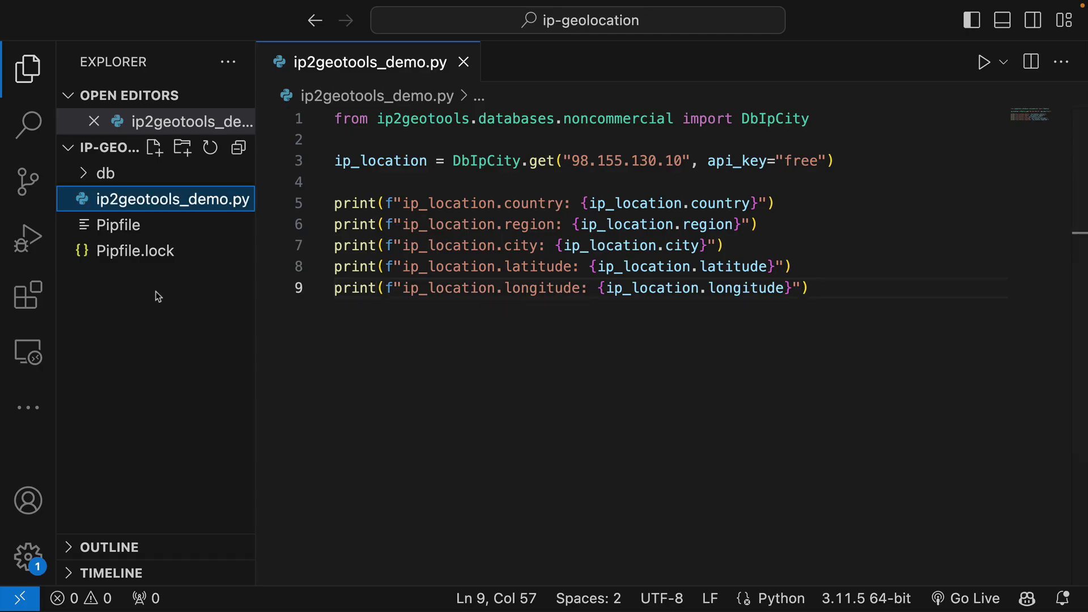
Step: Add a new file geoip2_demo.py and import geoip2.database
click(154, 146)
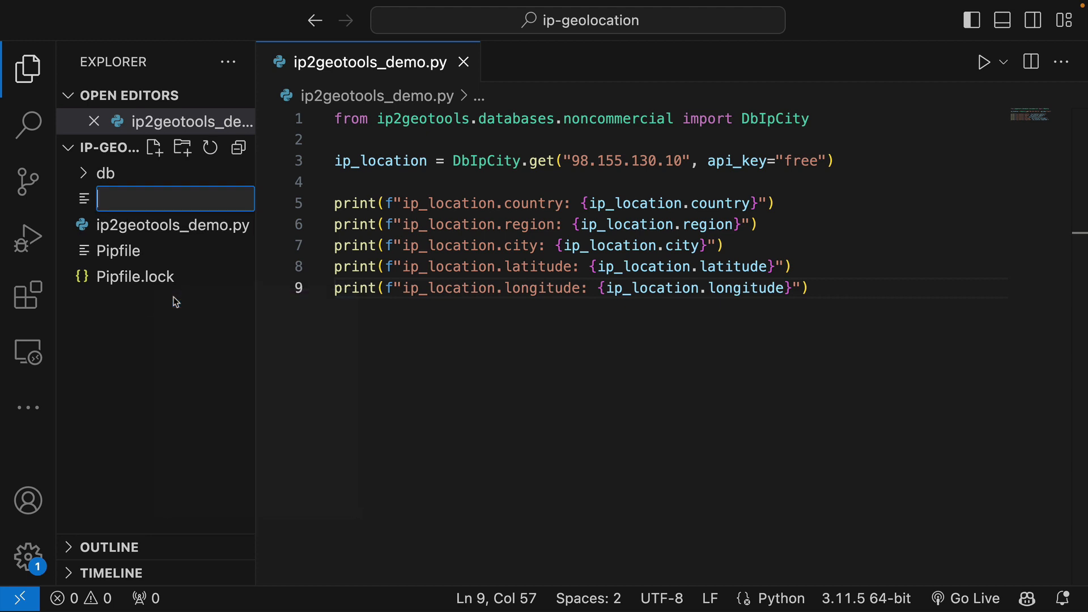
text(geoip2_demo.py)
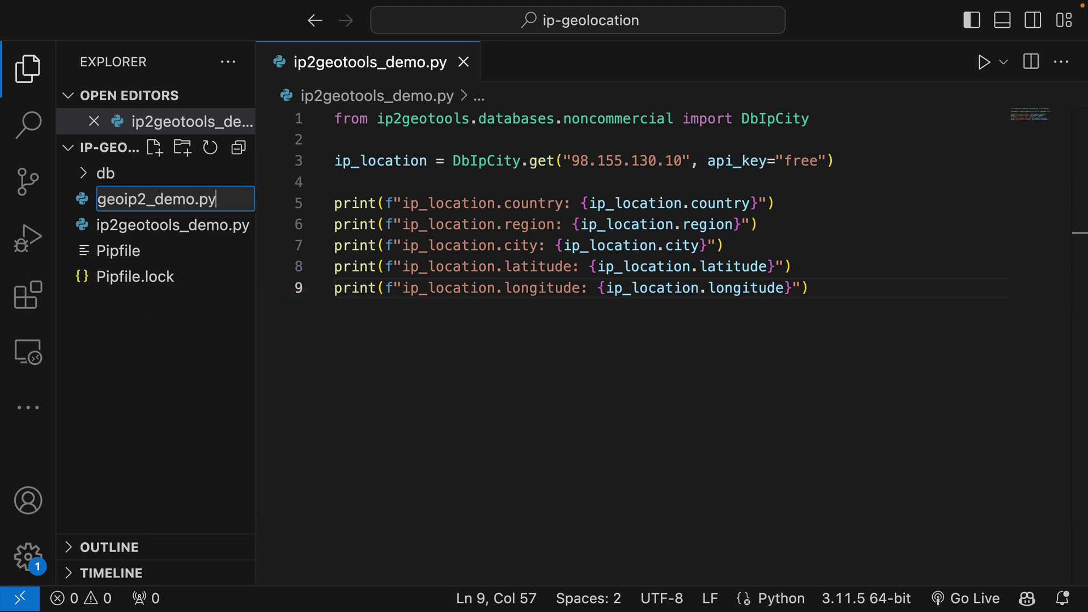
key(Enter)
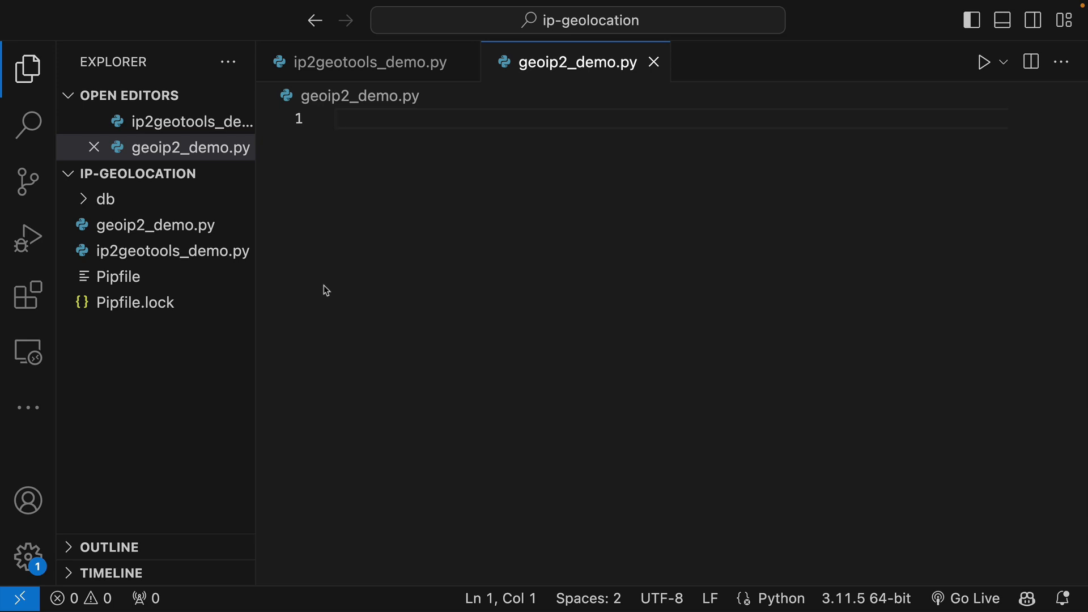
text(import geoip2.database)
text(rea)
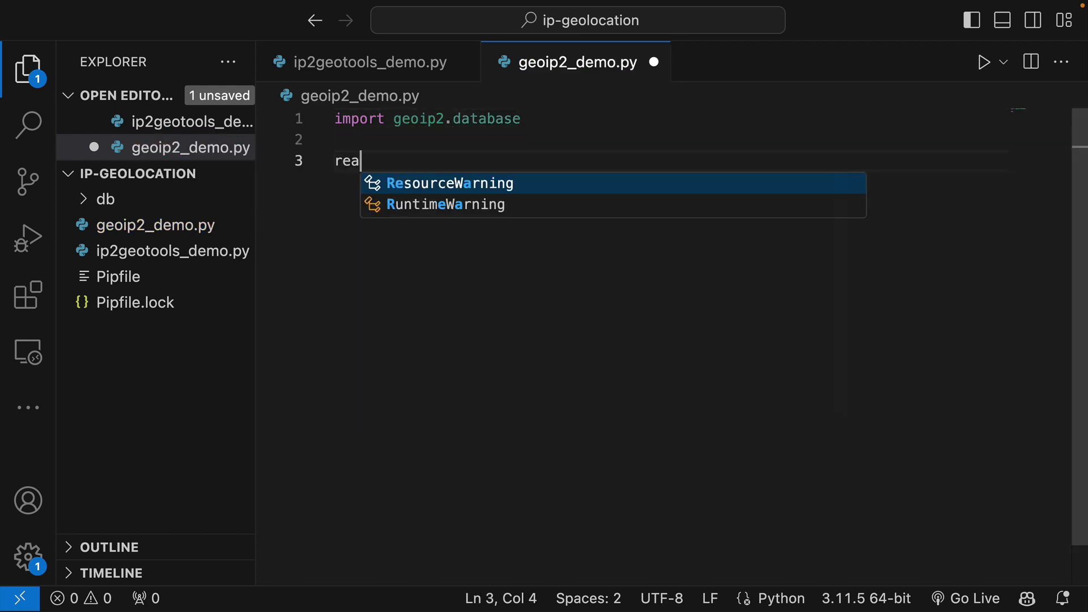
Step: Create a geoip2.database.Reader on db/GeoLite2-City_20230929/GeoLite2-City.mmdb and start a response line
text(der = g)
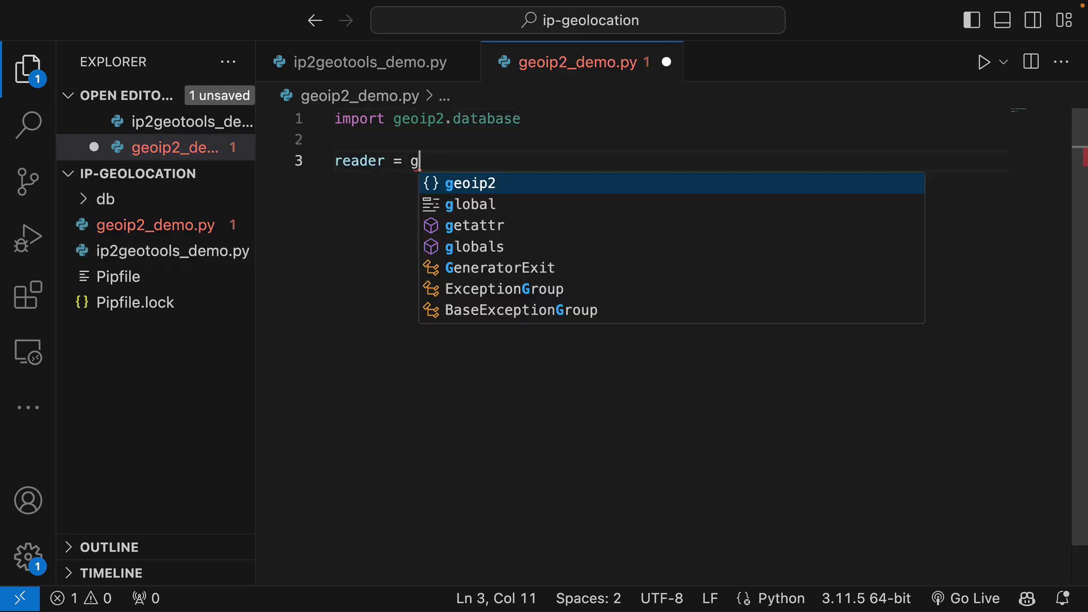
text(eoip2.database.Reader("./)
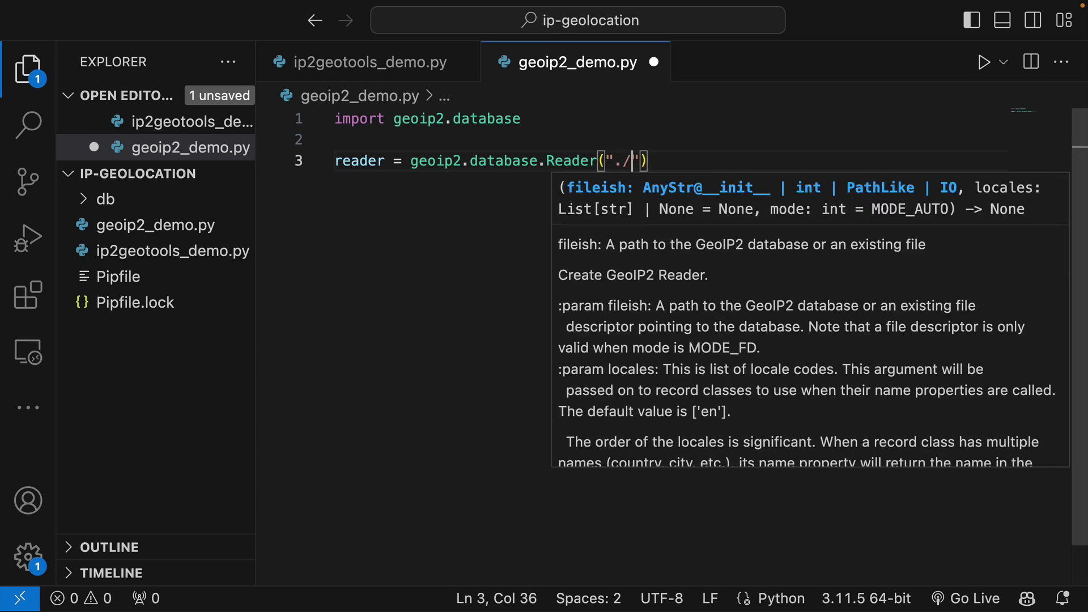
text(db/GeoLite2-City_20230929)
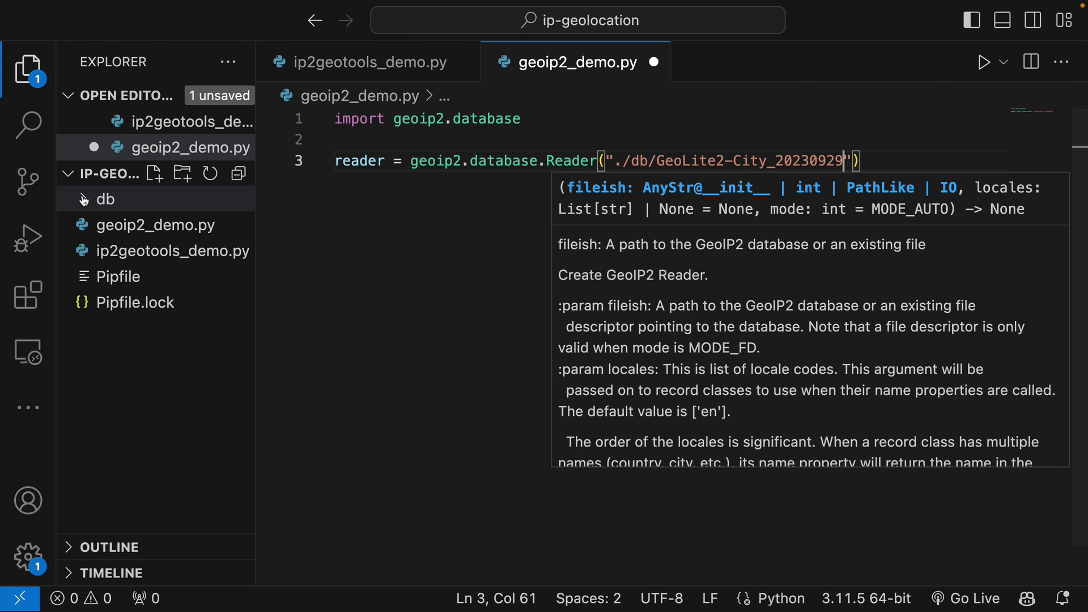
click(104, 200)
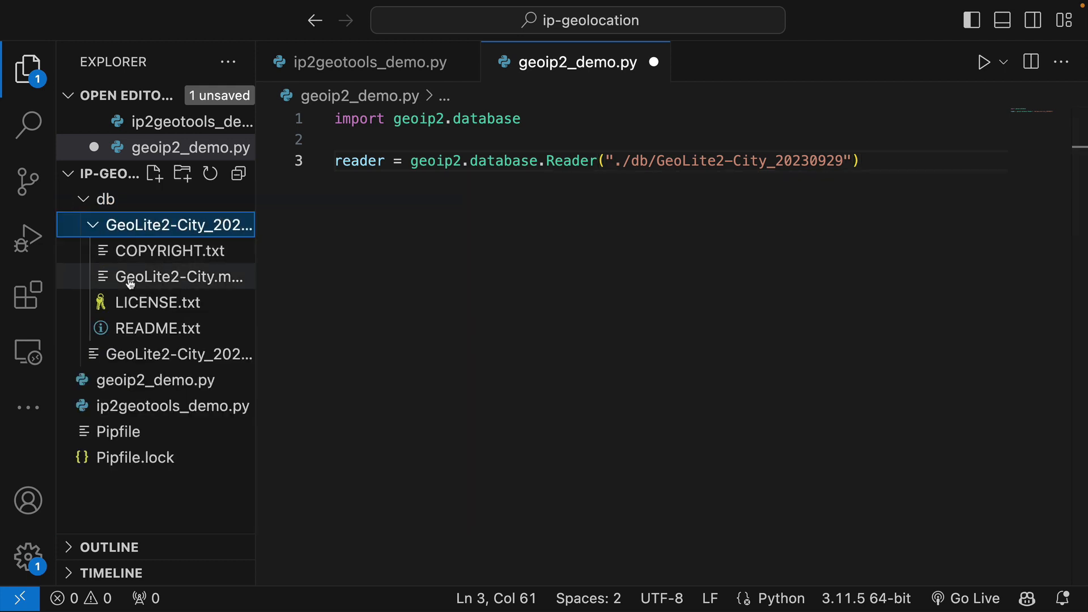
mouse_move(174, 250)
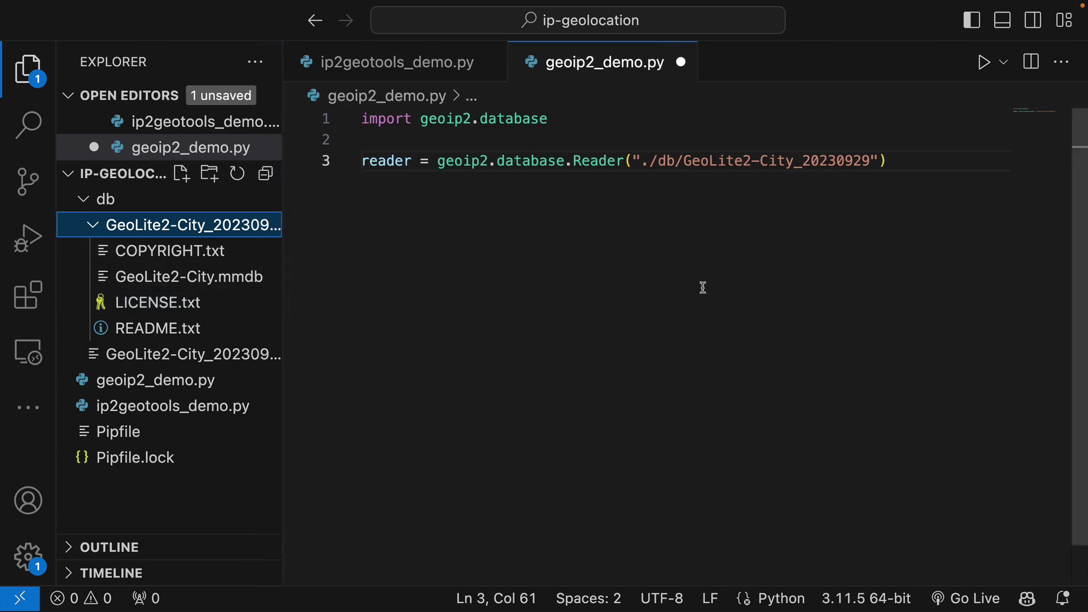
text(/Geolite2)
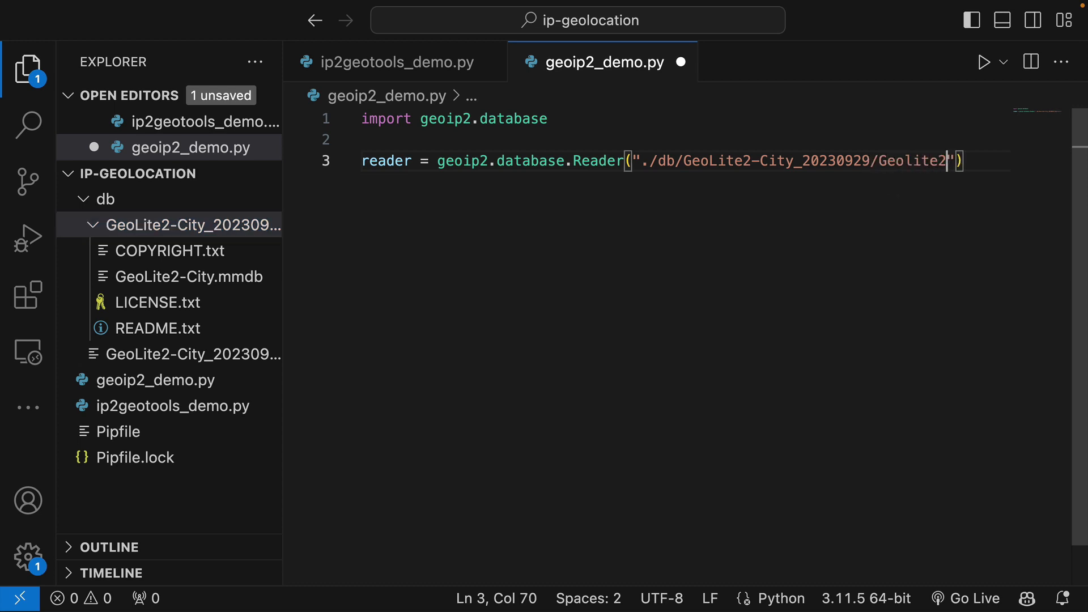
text(-City.mmdb)
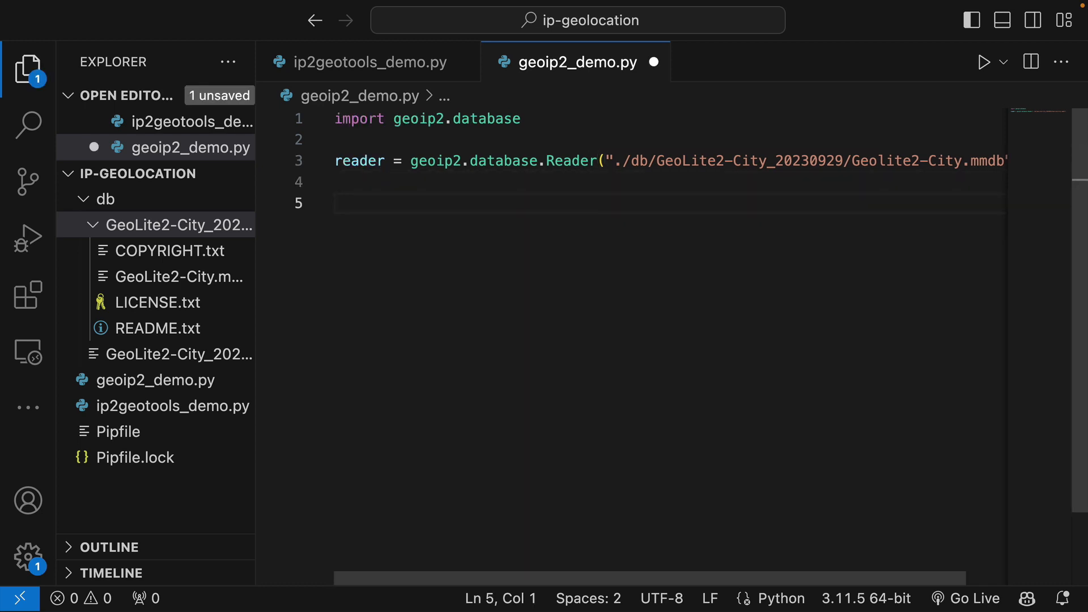
text(response =)
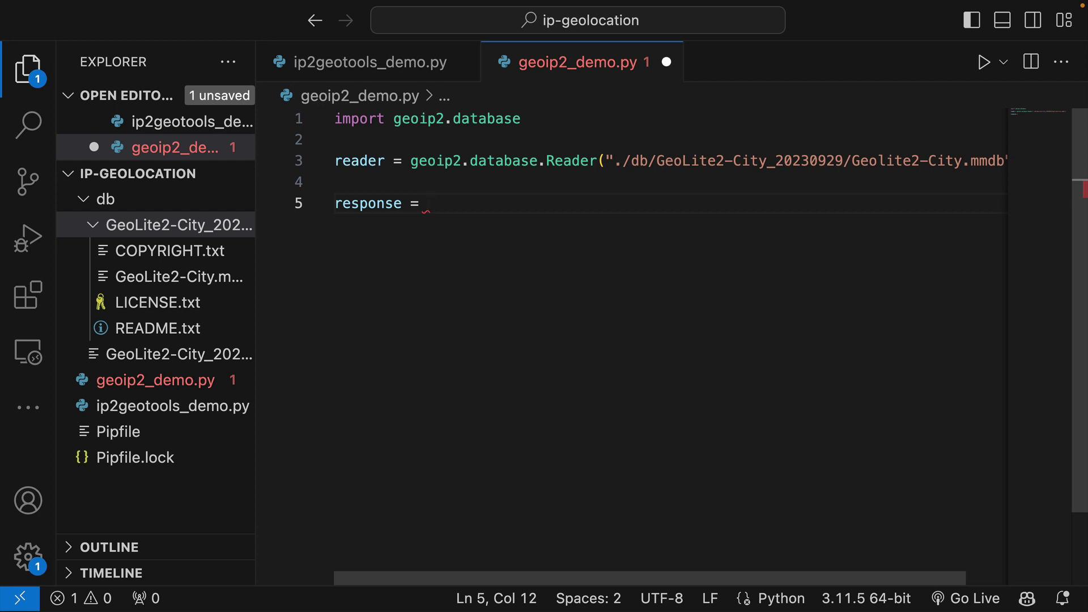
Step: Add a response line calling reader.city on 98.155.130.10 for the lookup
text(reader.connection_type)
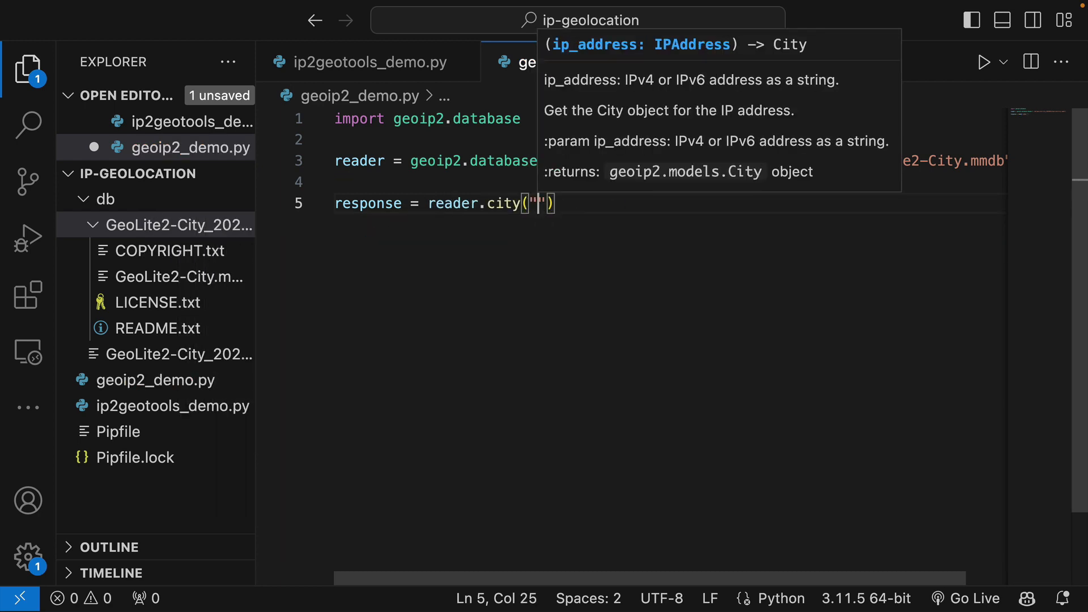
text(98.15)
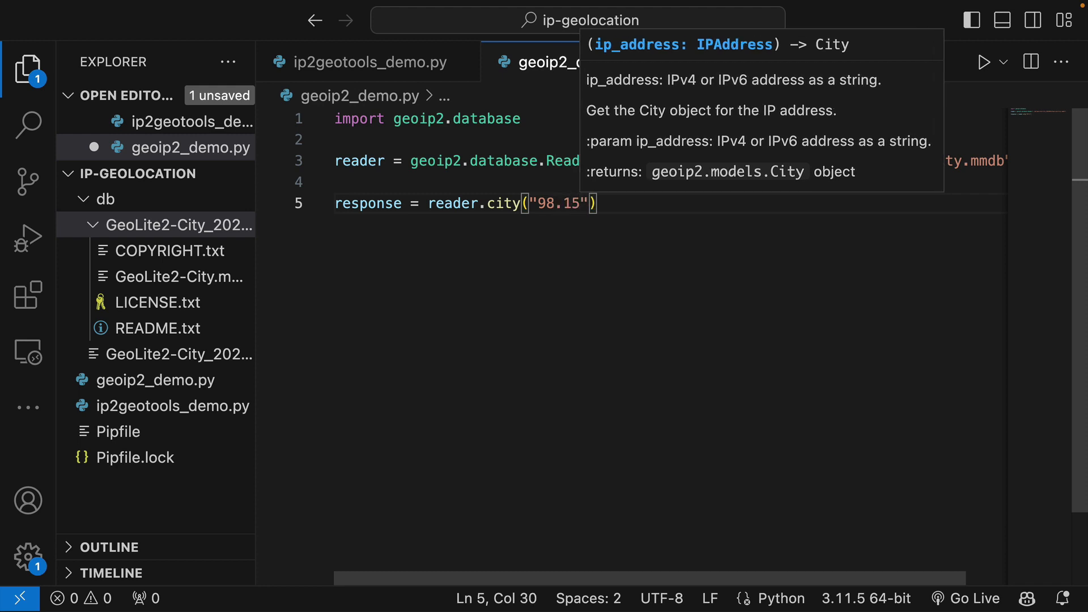
text(5.130.10)
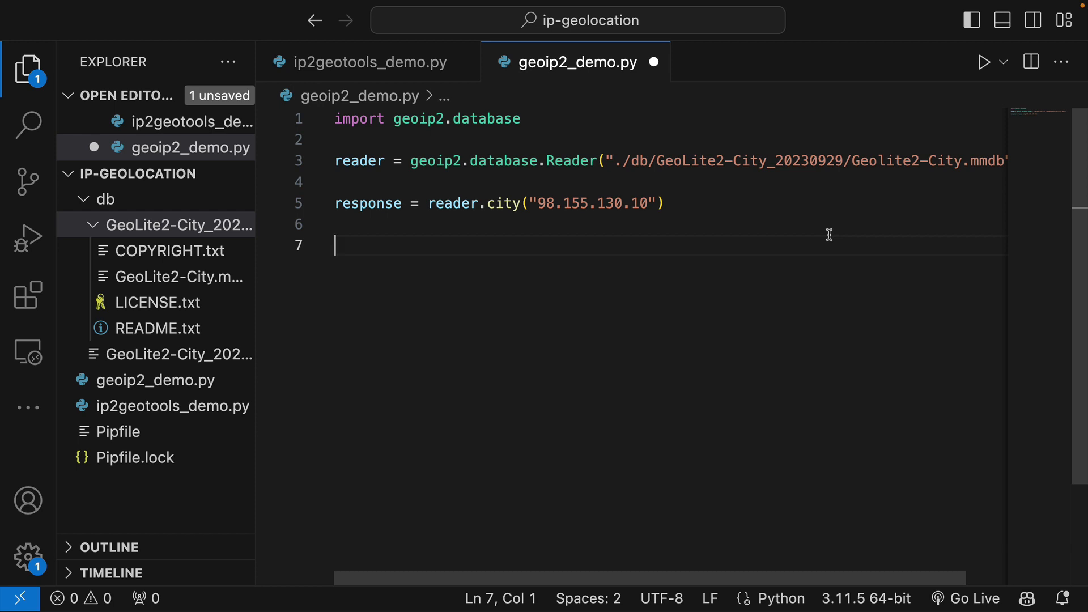
mouse_move(641, 419)
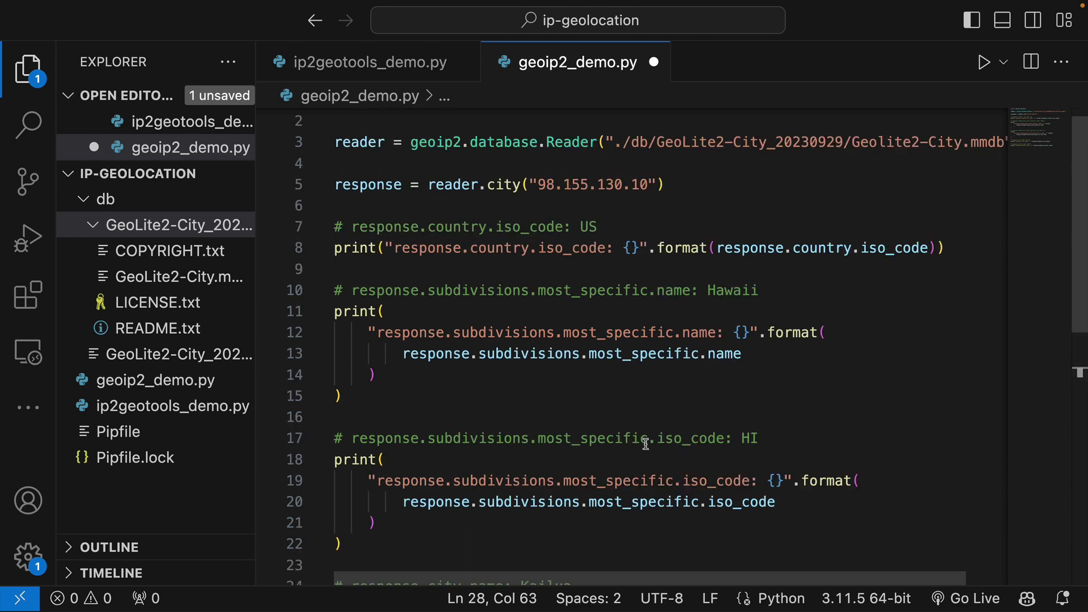
Step: Add reader.close() after the postal code print and review the finished script
scroll(down, 3)
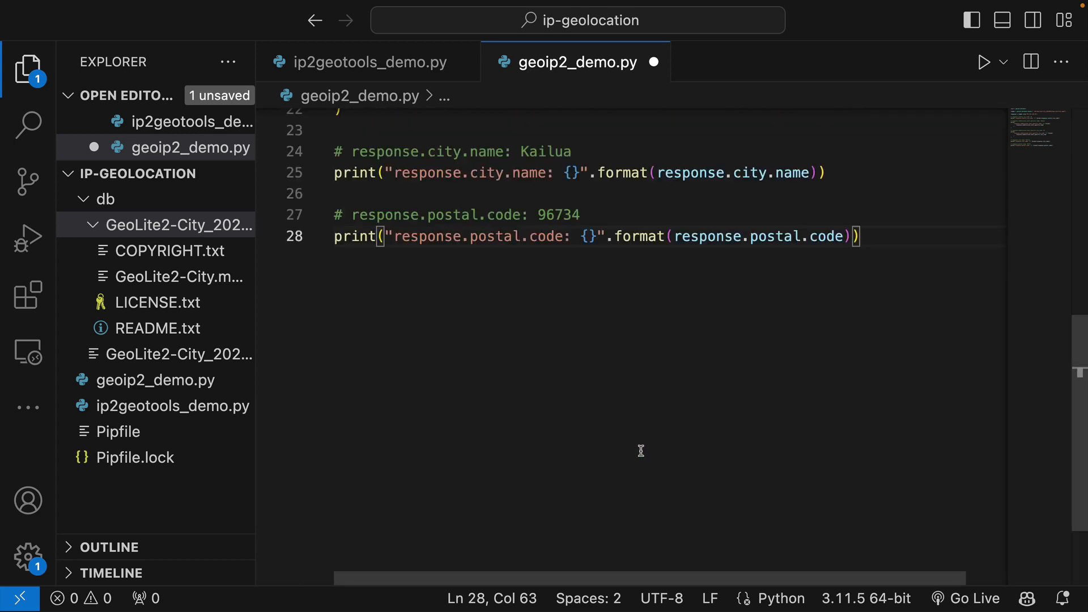
key(Enter)
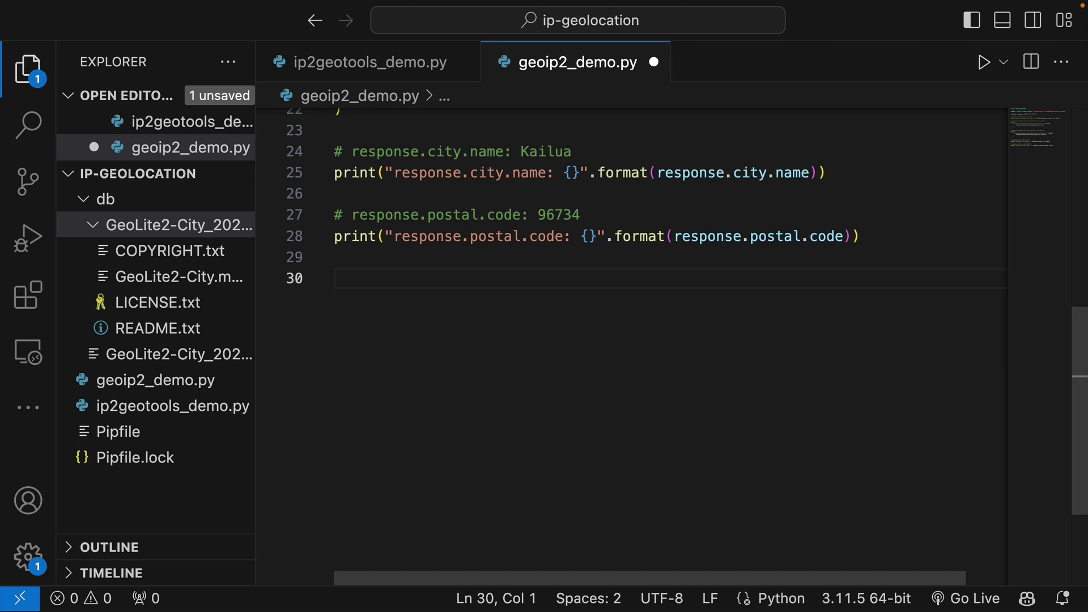
text(reader.c)
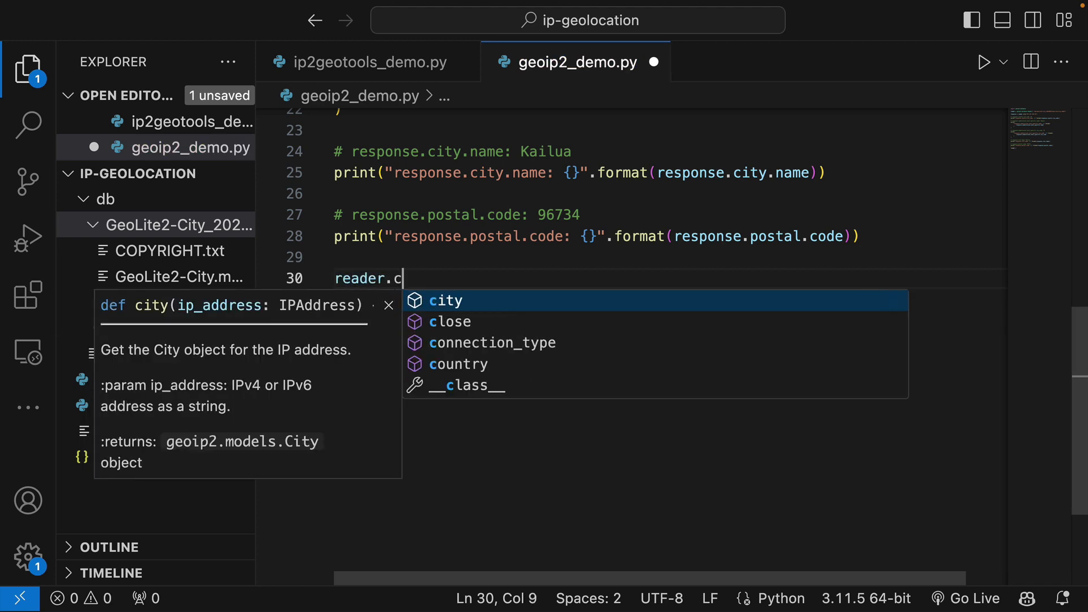
text(lose())
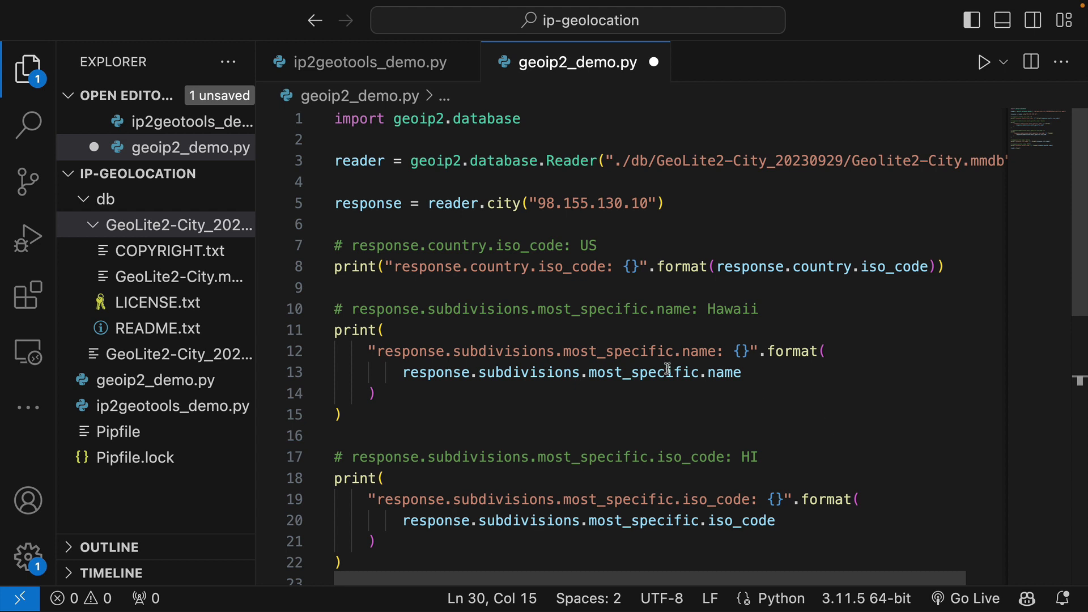
mouse_move(551, 249)
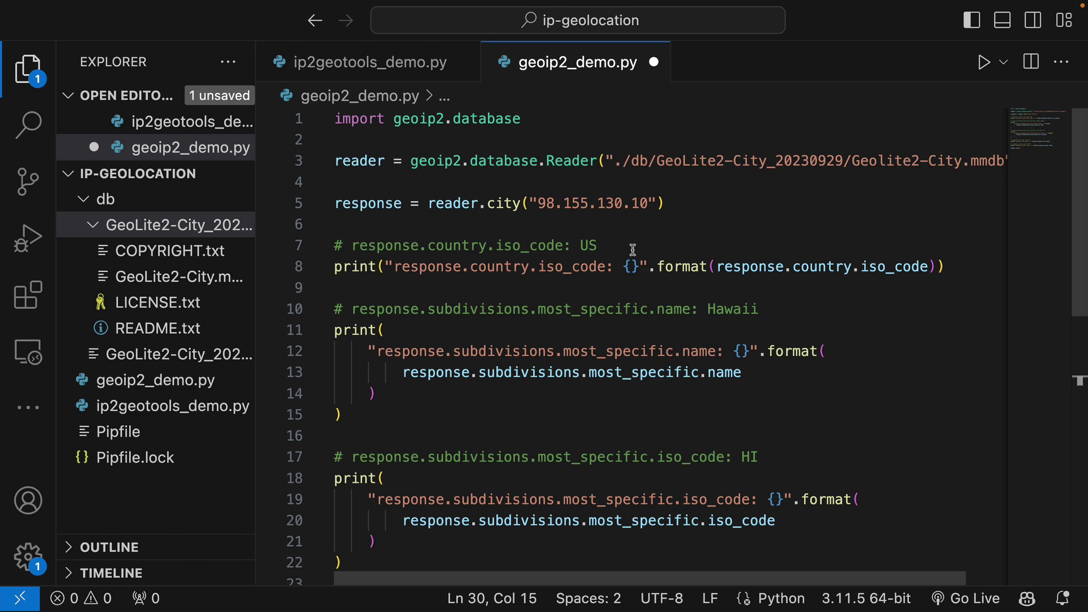
scroll(down, 3)
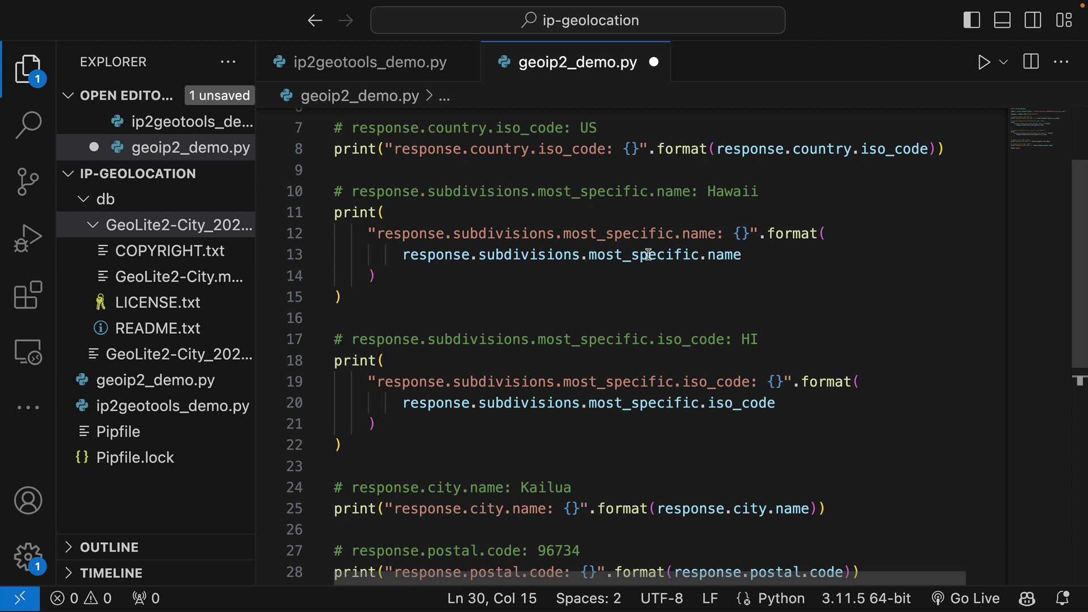
mouse_move(469, 234)
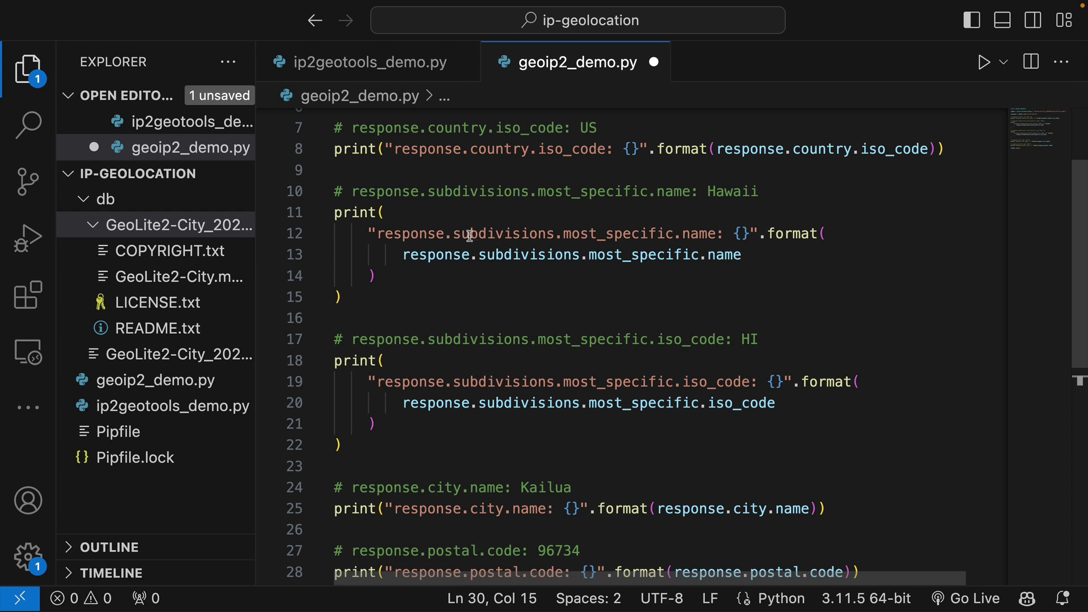
mouse_move(427, 242)
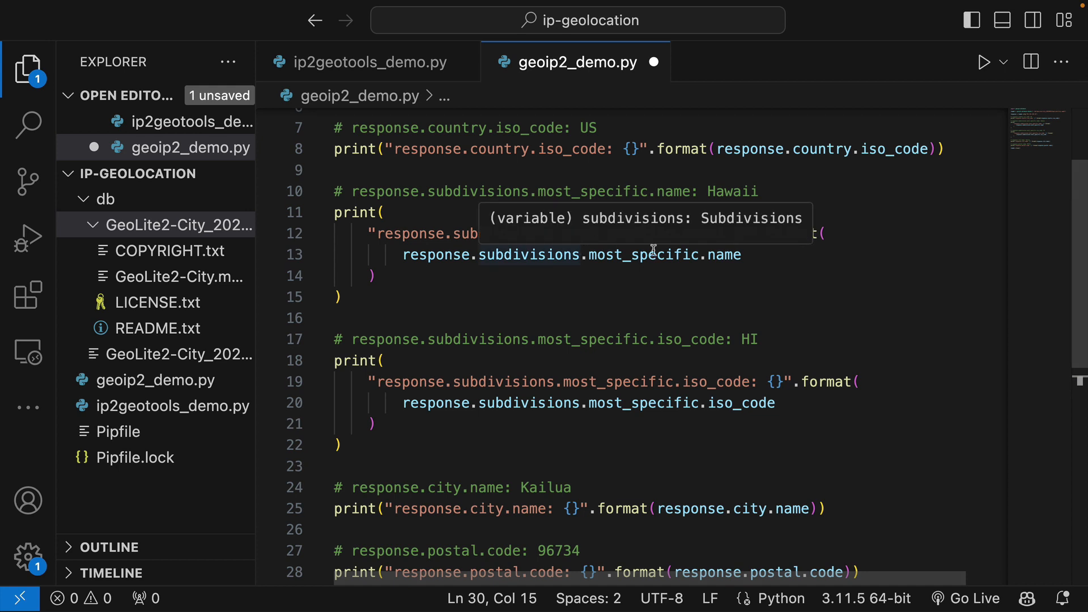
mouse_move(745, 297)
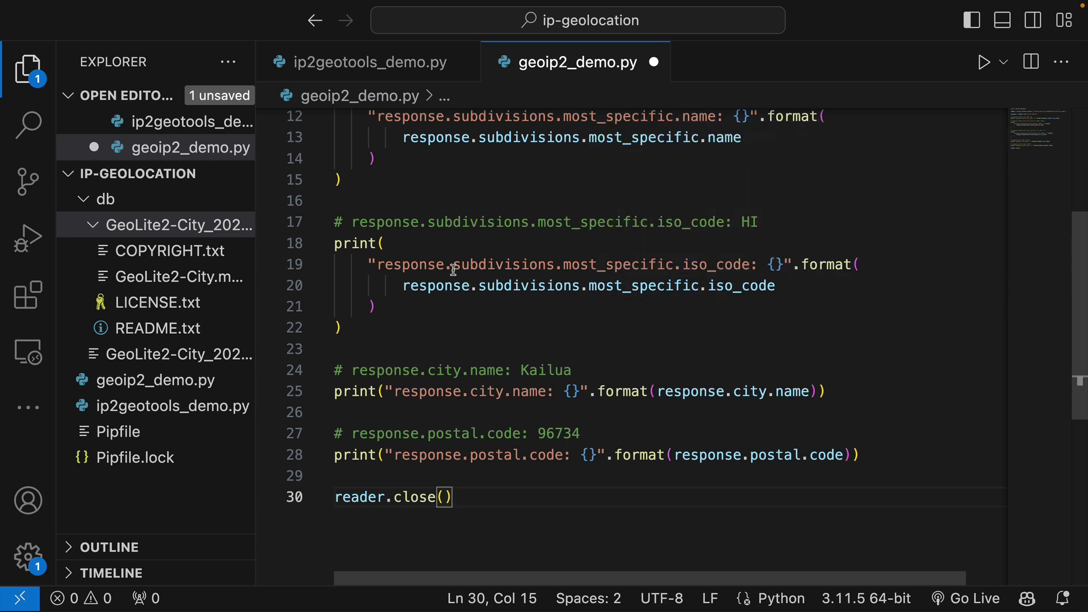
mouse_move(529, 286)
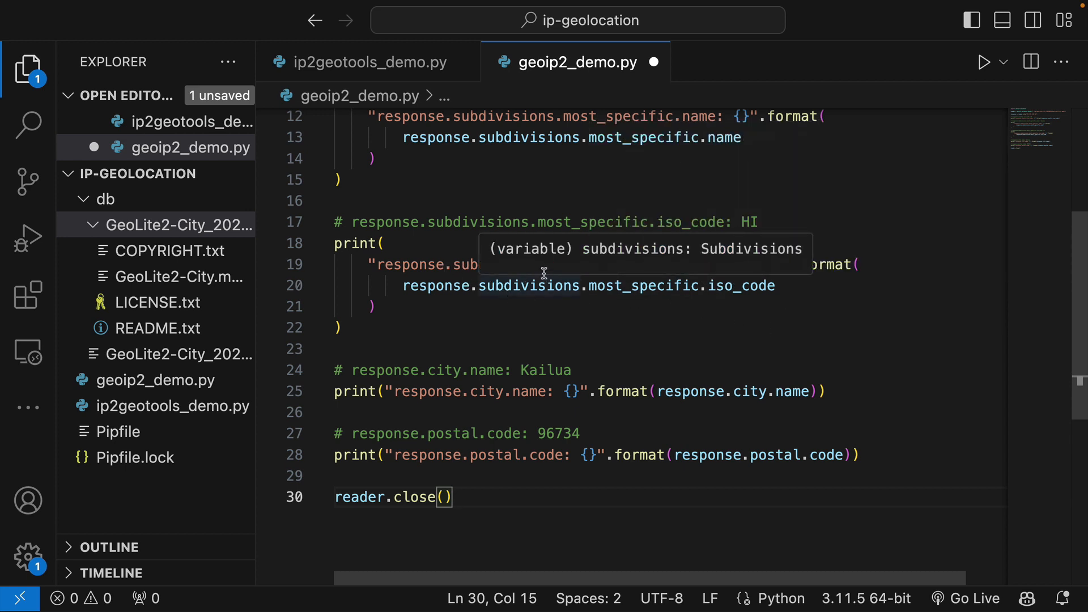
mouse_move(625, 334)
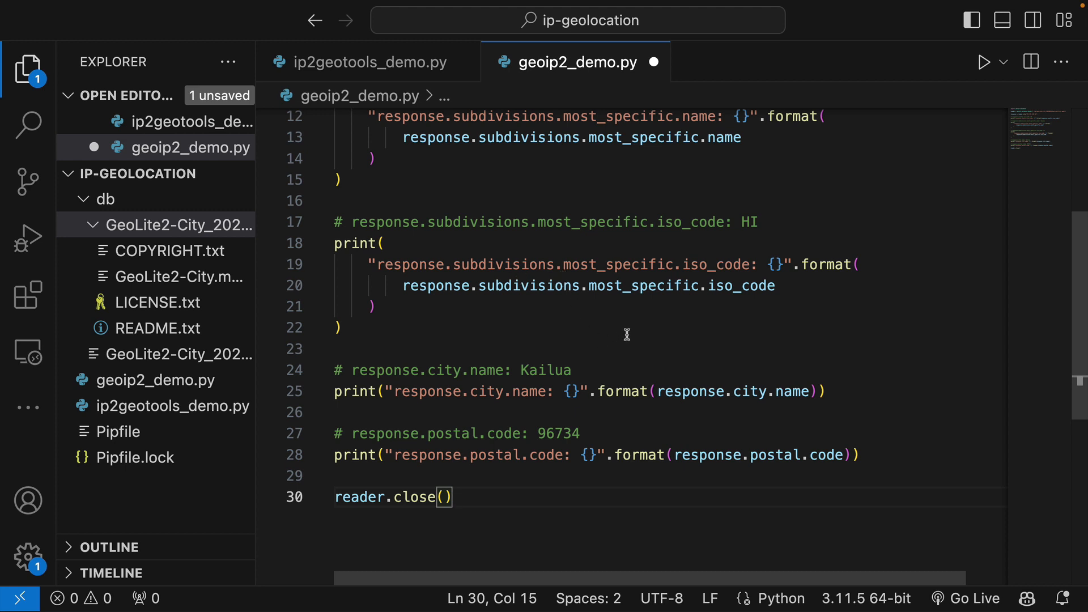
mouse_move(470, 415)
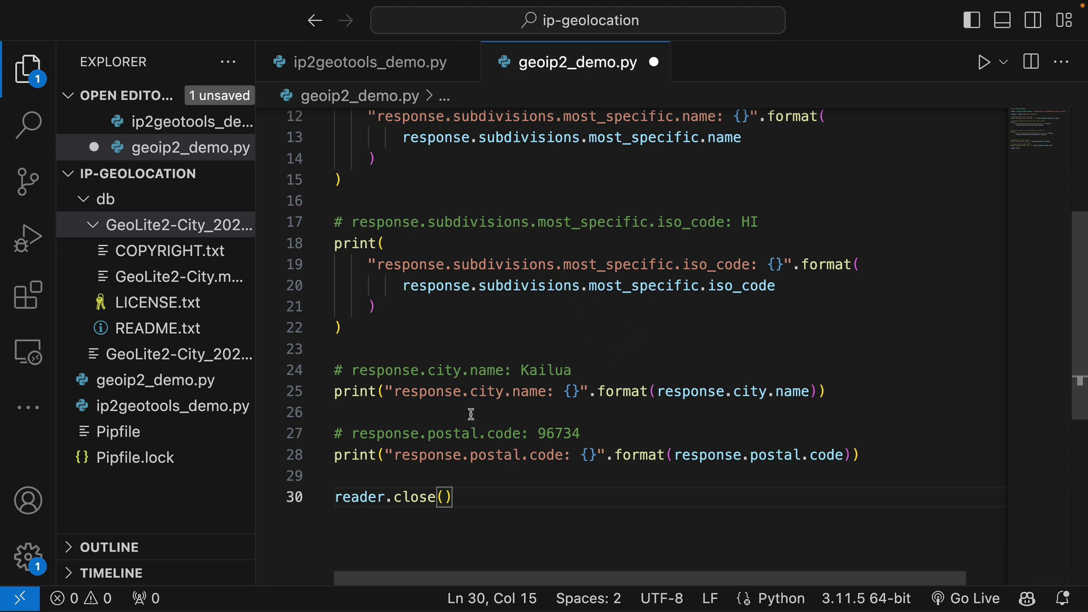
scroll(down, 3)
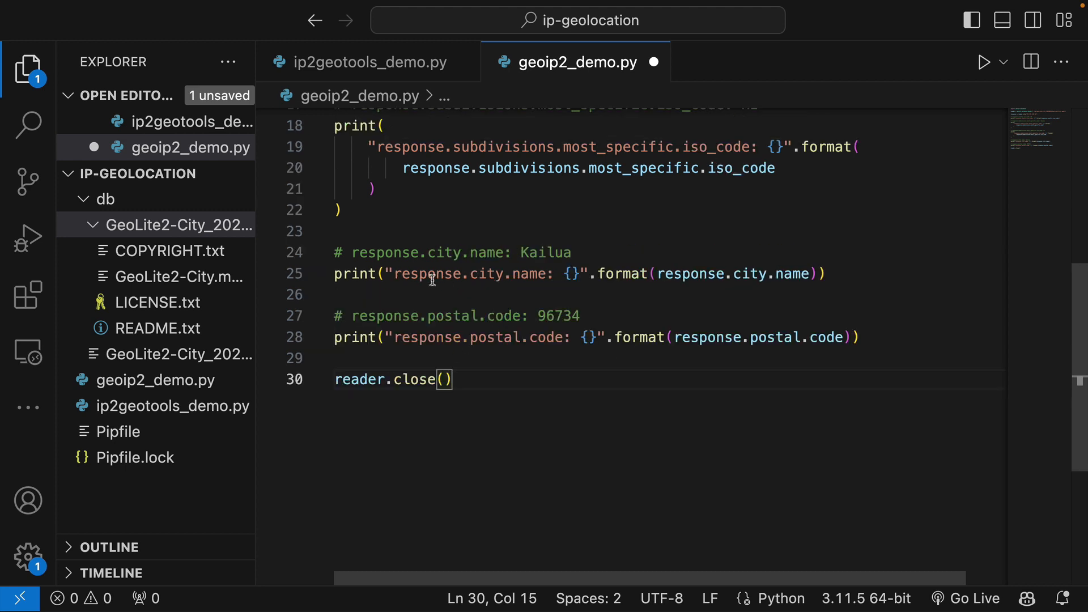
mouse_move(502, 346)
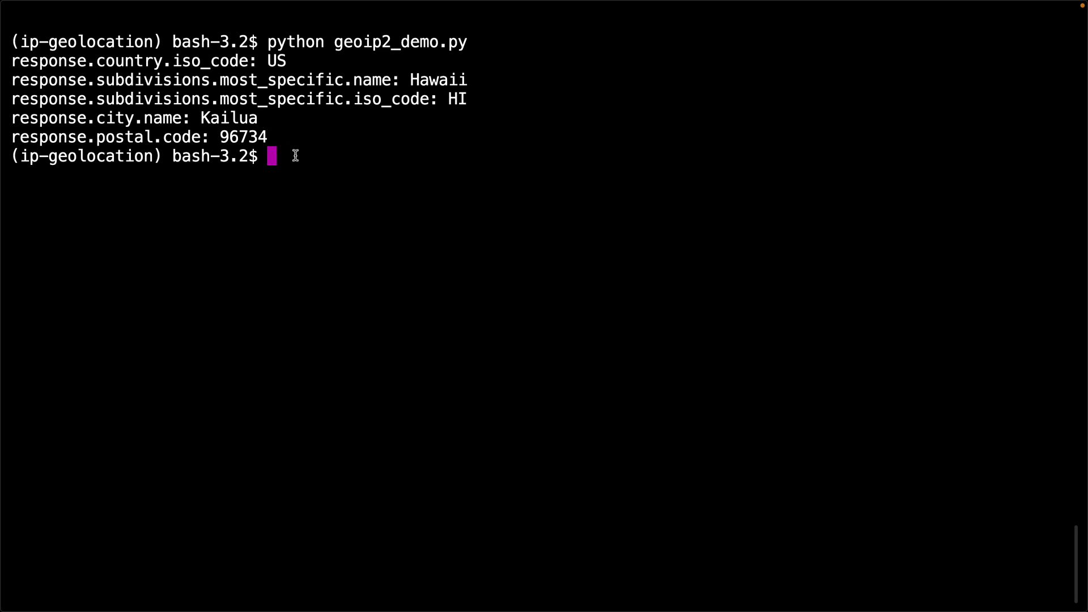
mouse_move(291, 156)
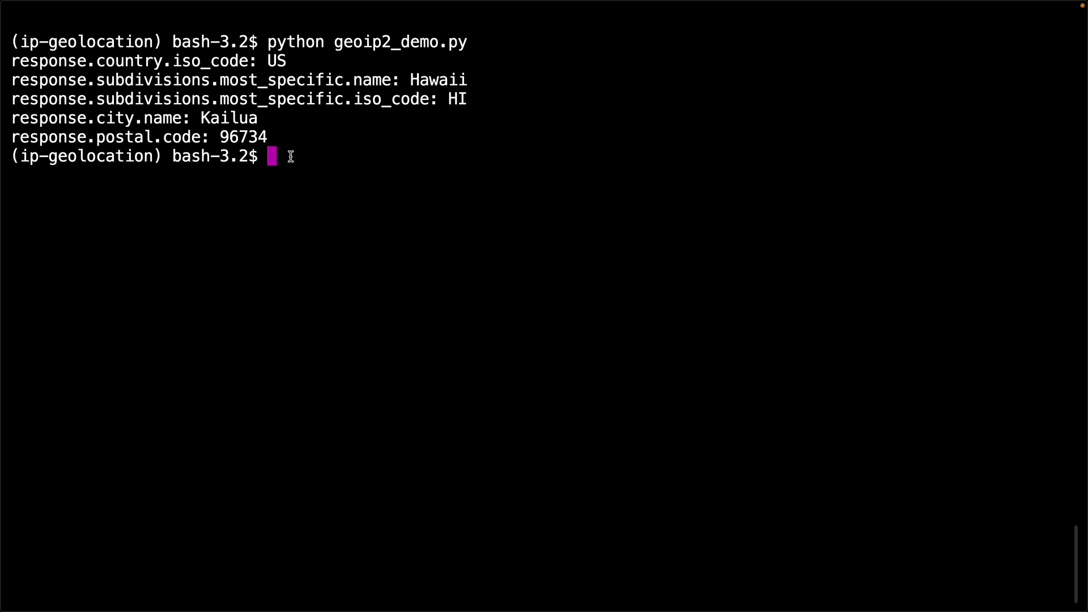